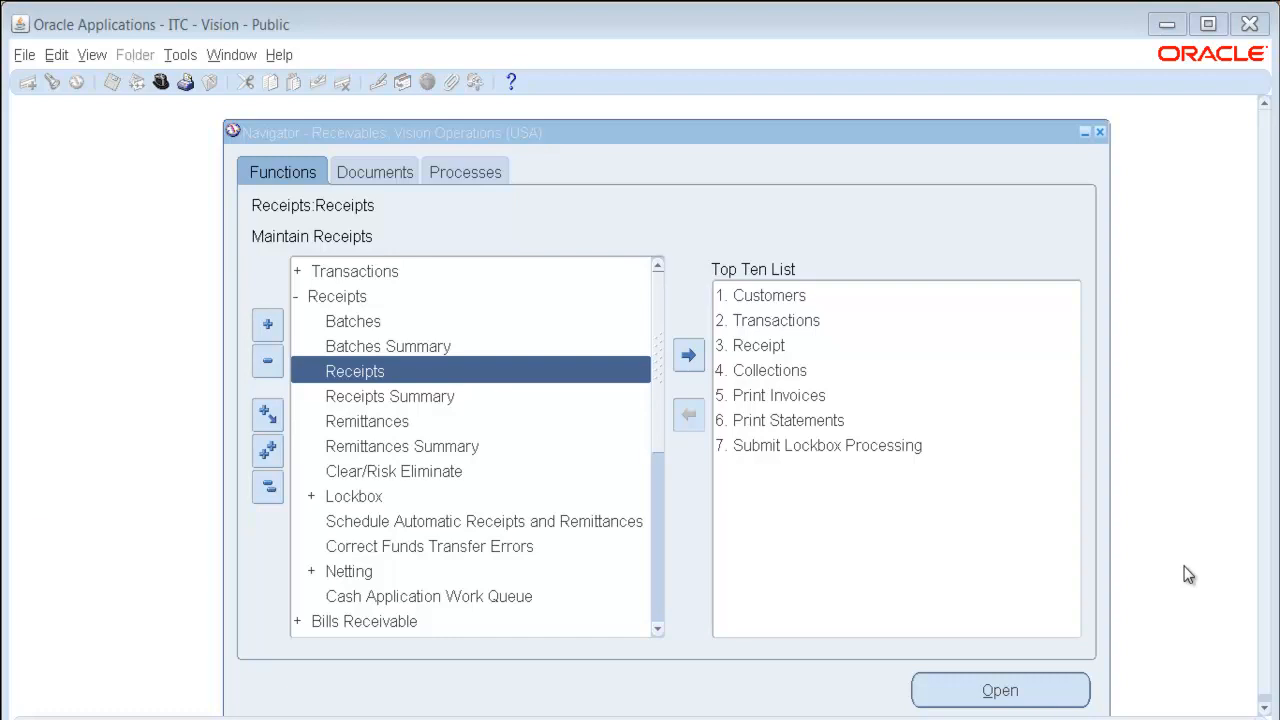
{"action": "mouse_move", "coordinate": [840, 308]}
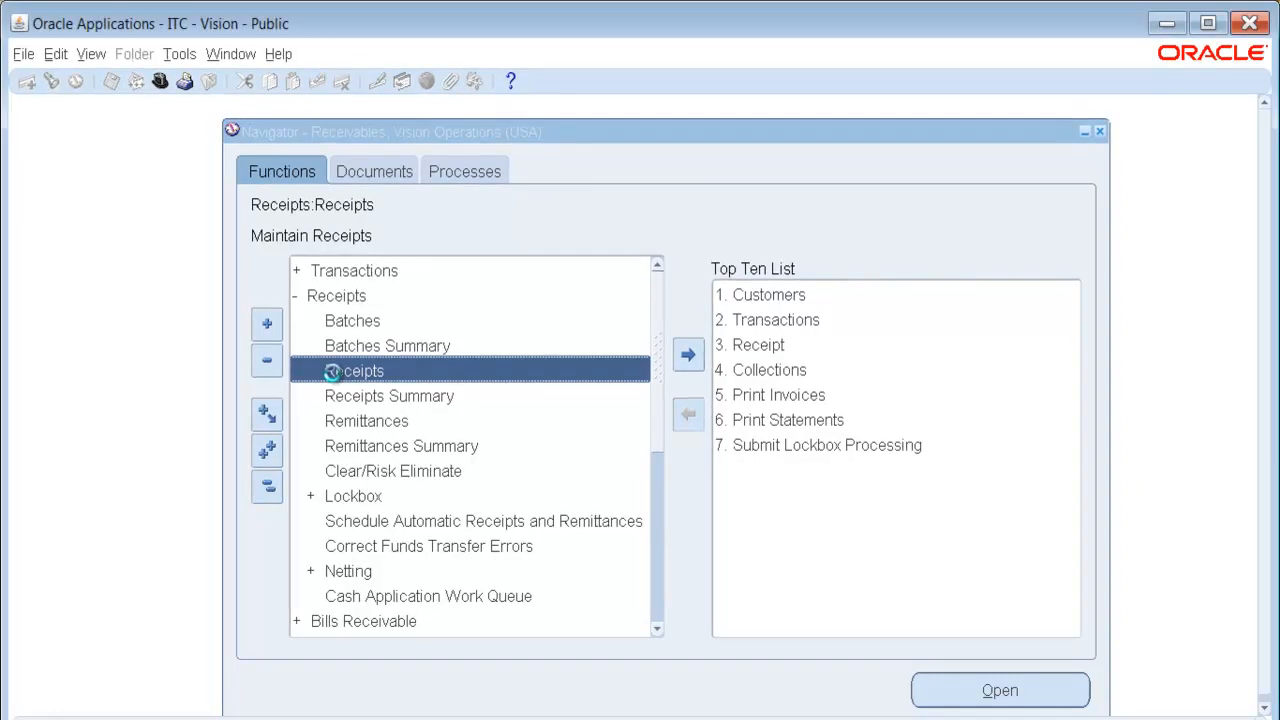
- Set the receipt method to Check - BofA (account ending 619) via the list of values
{"action": "left_click", "coordinate": [1000, 690]}
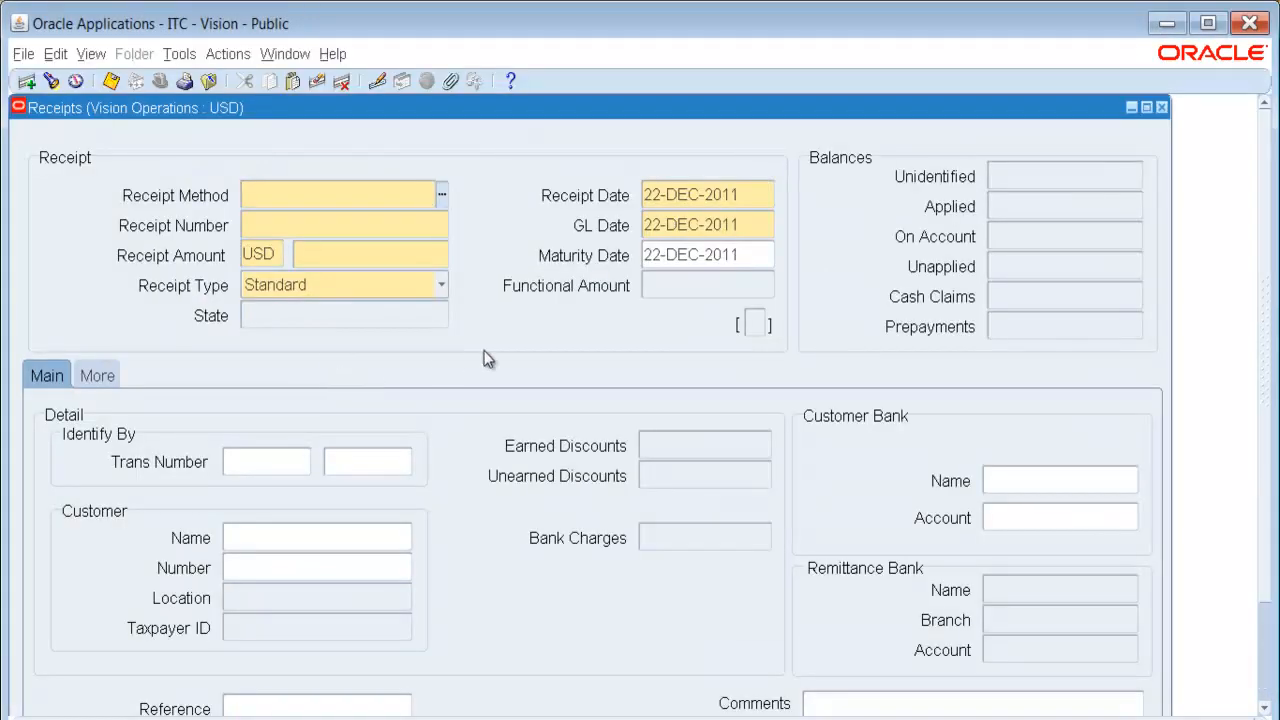
{"action": "mouse_move", "coordinate": [498, 356]}
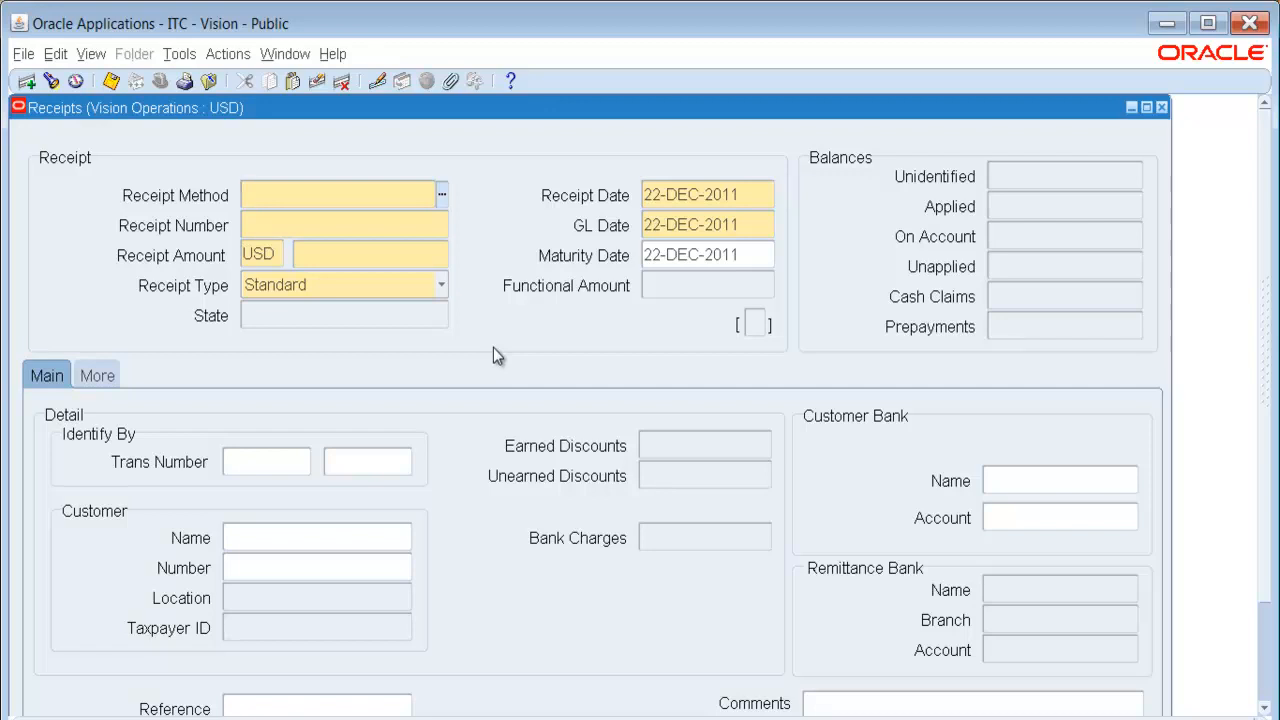
{"action": "type", "text": "Check"}
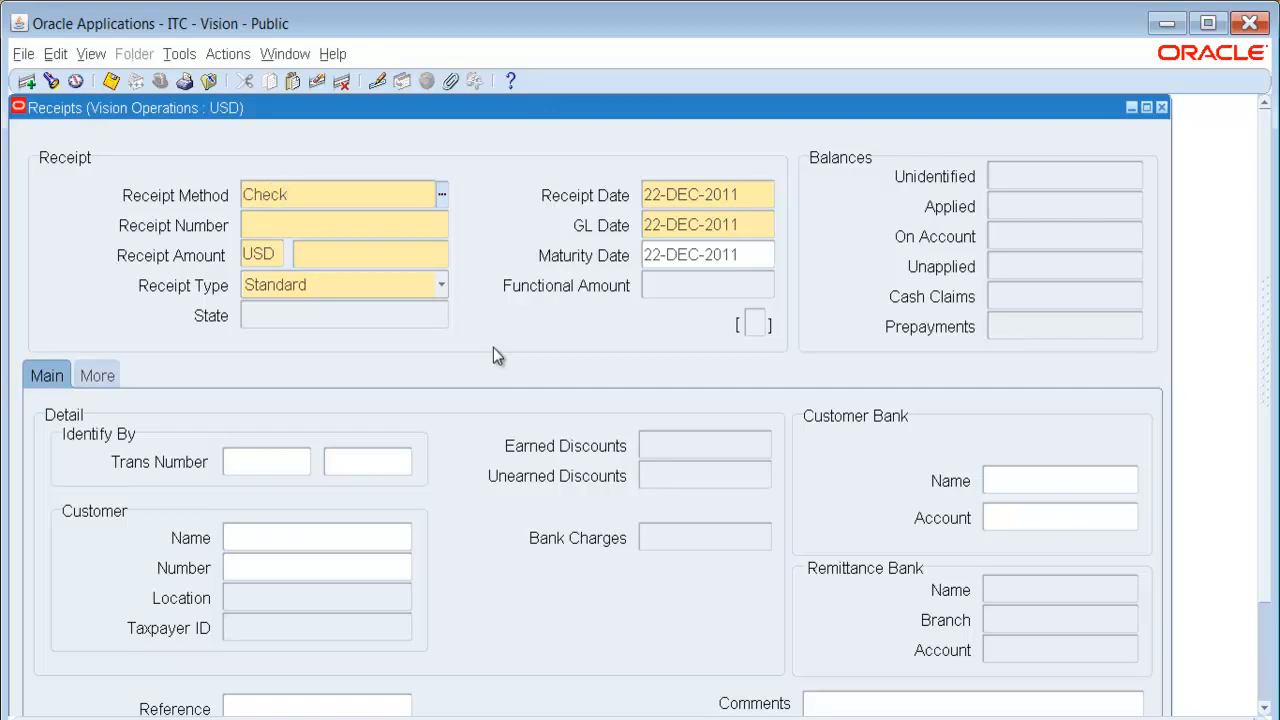
{"action": "left_click", "coordinate": [340, 194]}
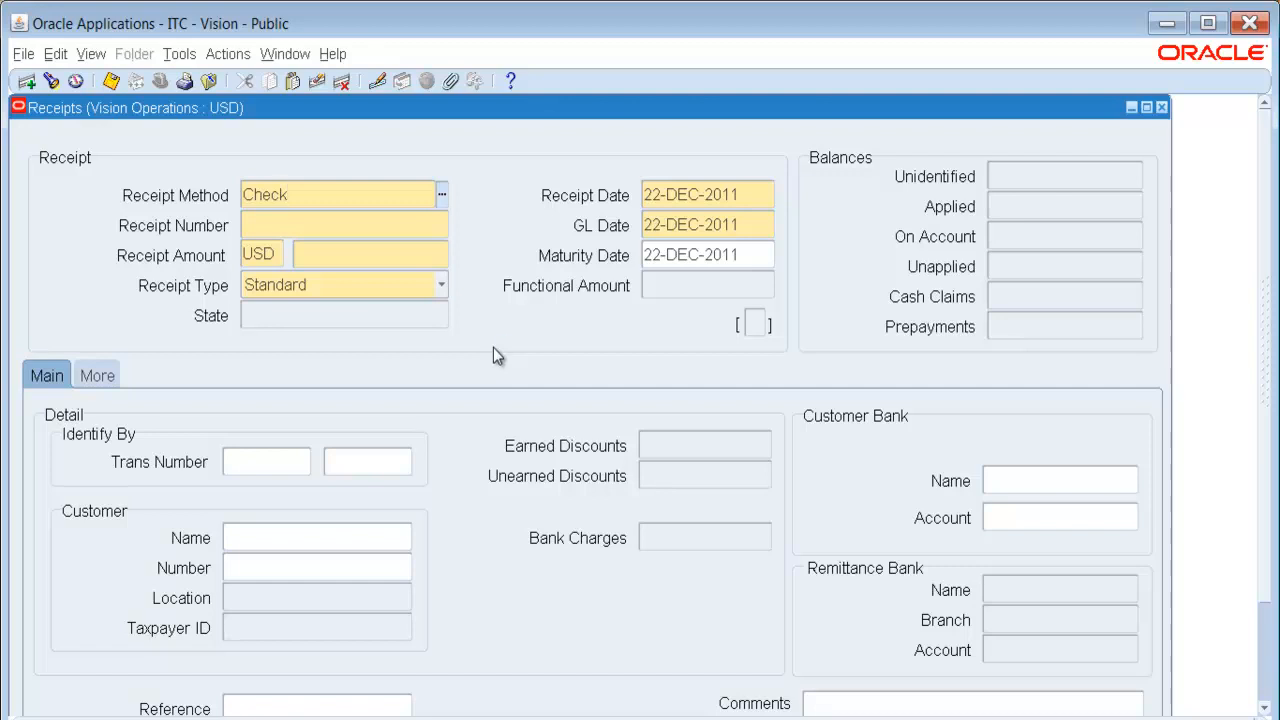
{"action": "left_click", "coordinate": [344, 224]}
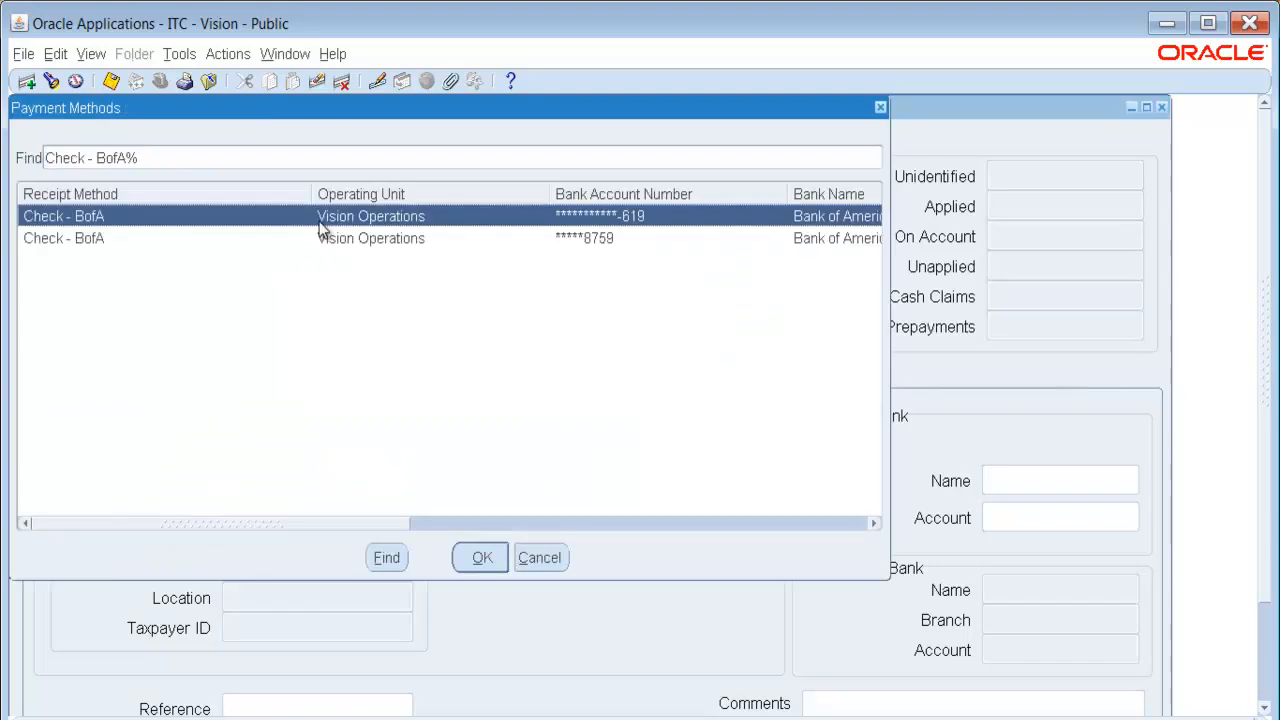
{"action": "left_click", "coordinate": [480, 556]}
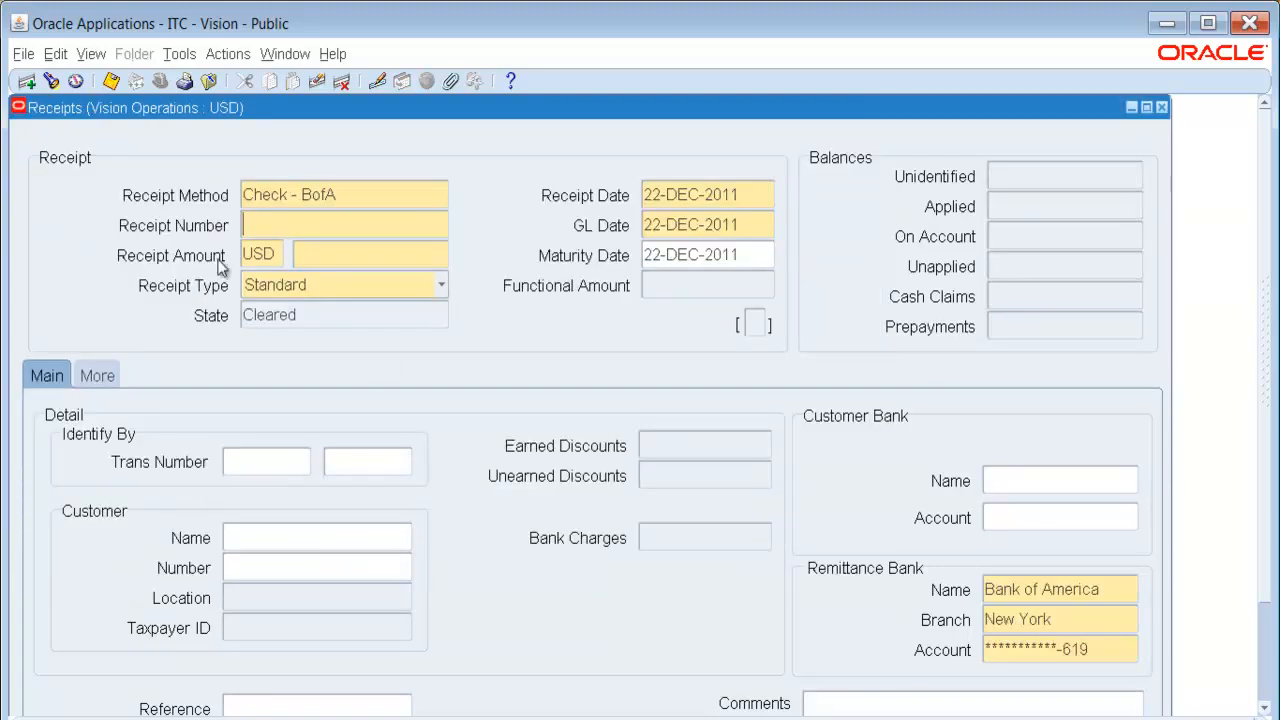
- Enter receipt number 'Refund of customer', amount 50.00 and customer SmartBuy
{"action": "type", "text": "Refund o"}
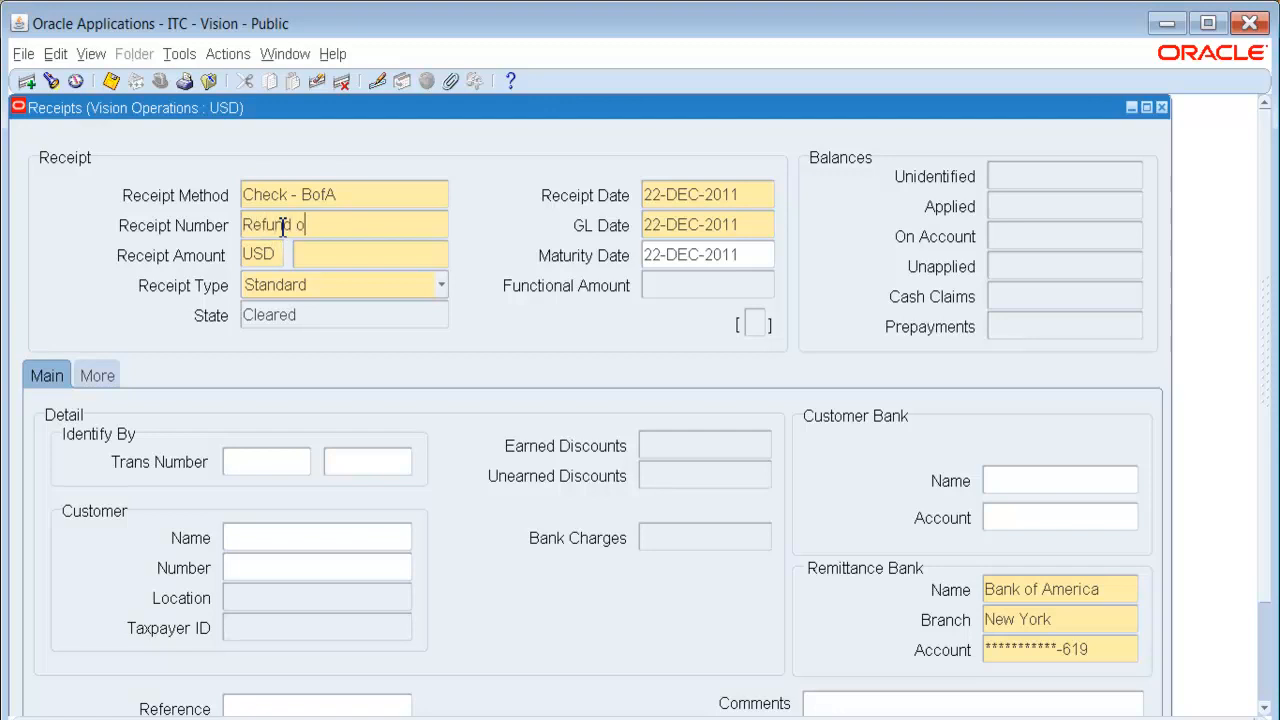
{"action": "type", "text": "f customer"}
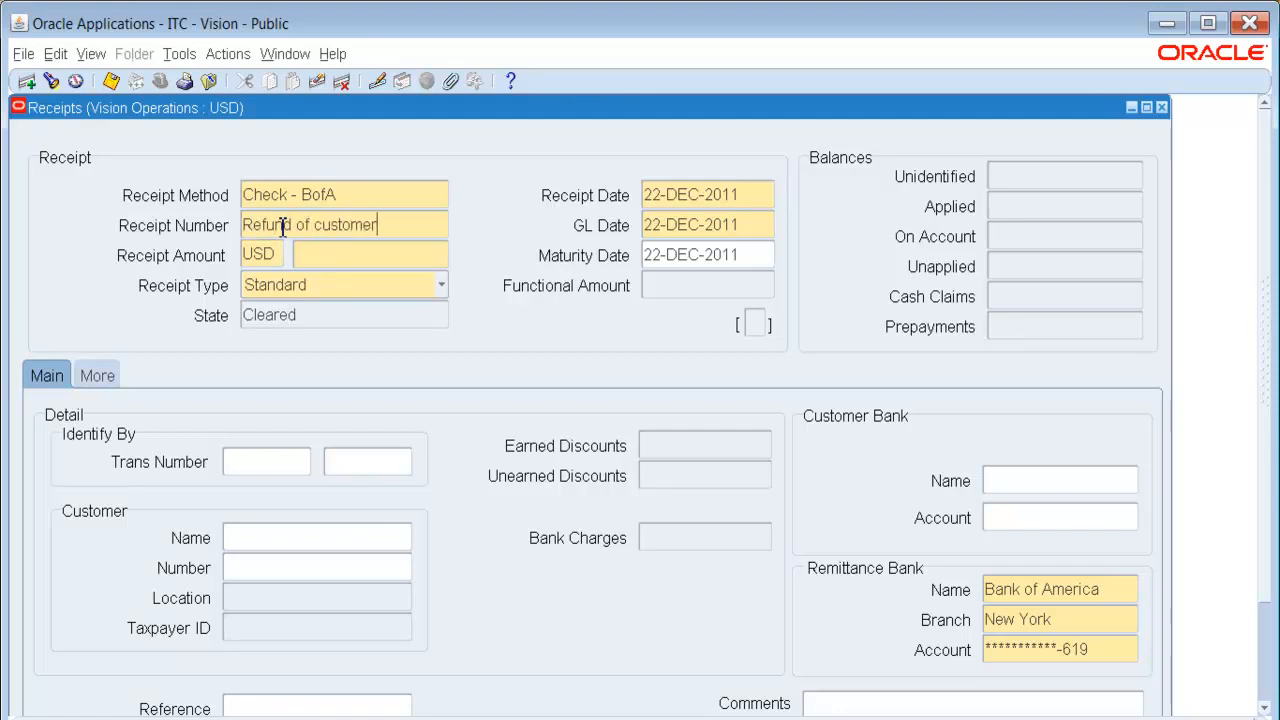
{"action": "type", "text": "4"}
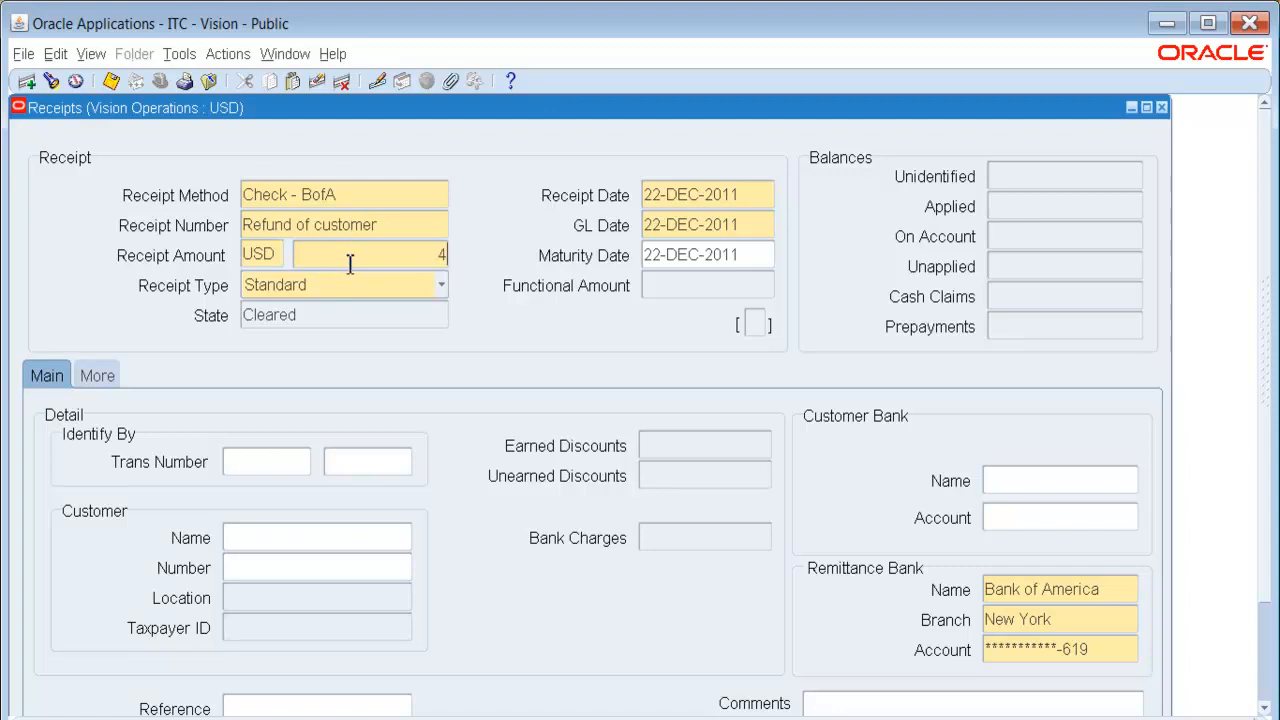
{"action": "type", "text": "50.00"}
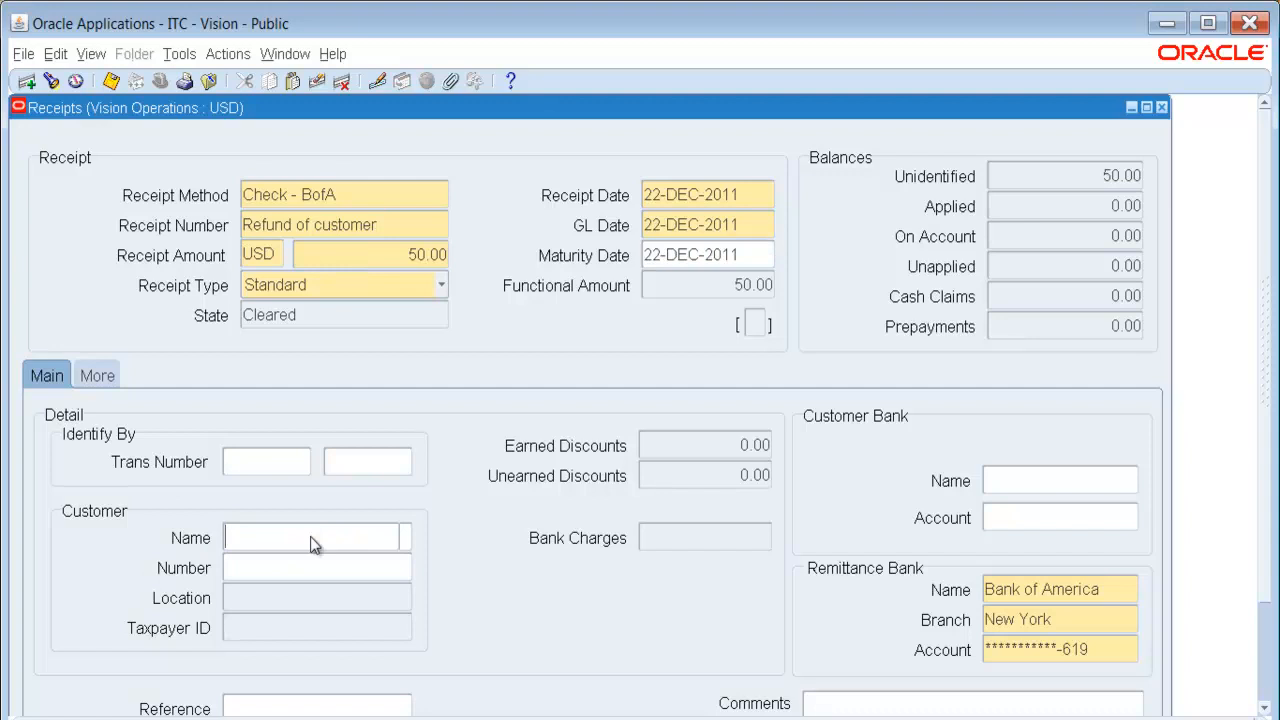
{"action": "type", "text": "smar"}
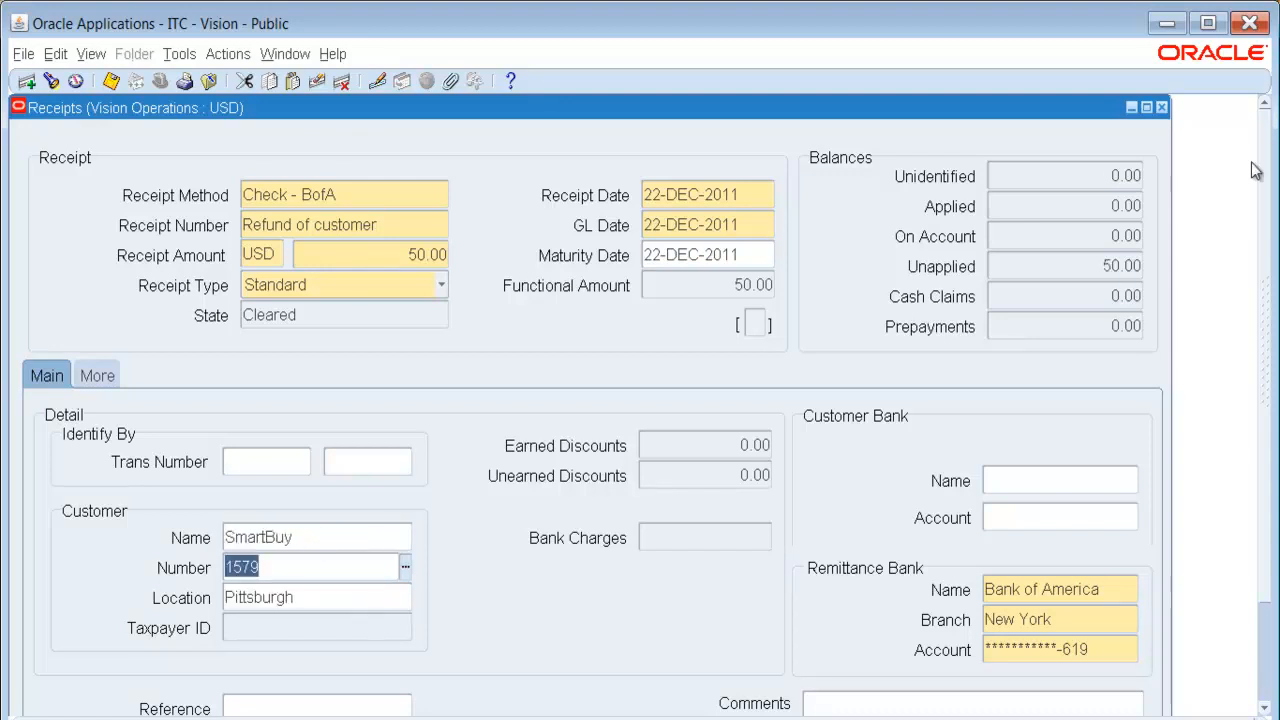
{"action": "scroll", "scroll_direction": "down", "scroll_amount": 3}
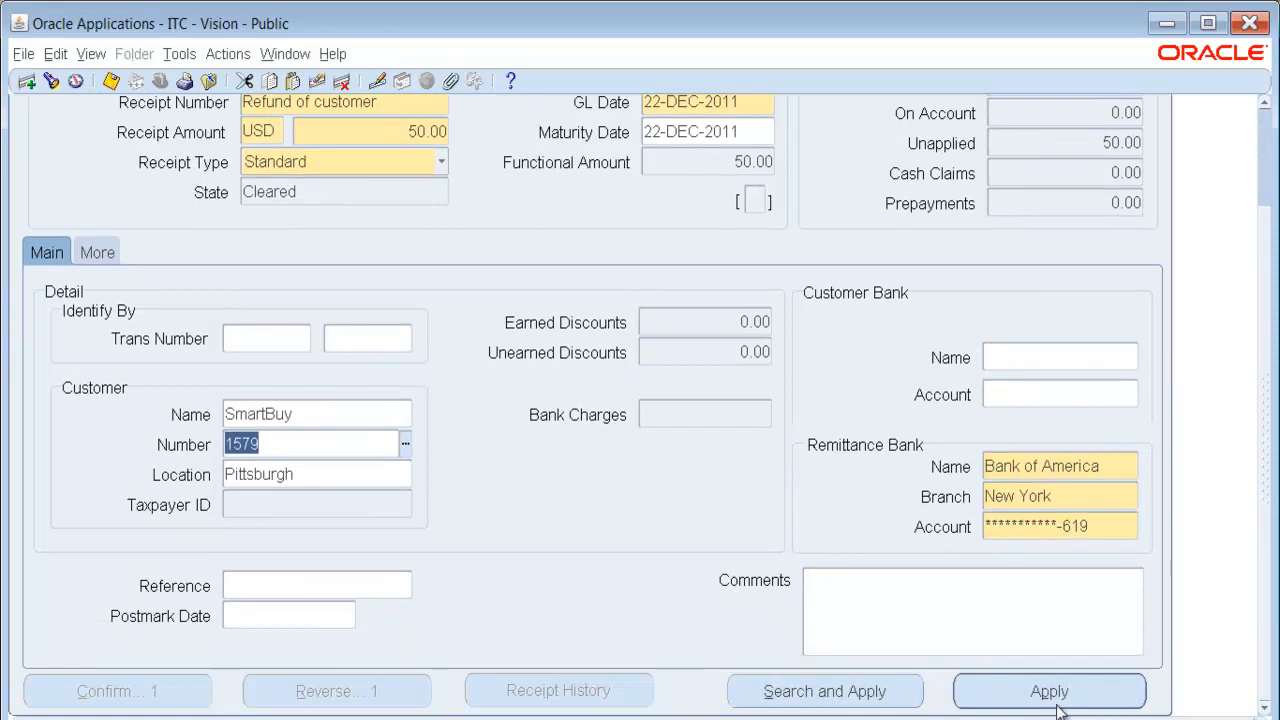
- Apply the full 50.00 of the receipt to Refund chosen from the open items list
{"action": "left_click", "coordinate": [1048, 692]}
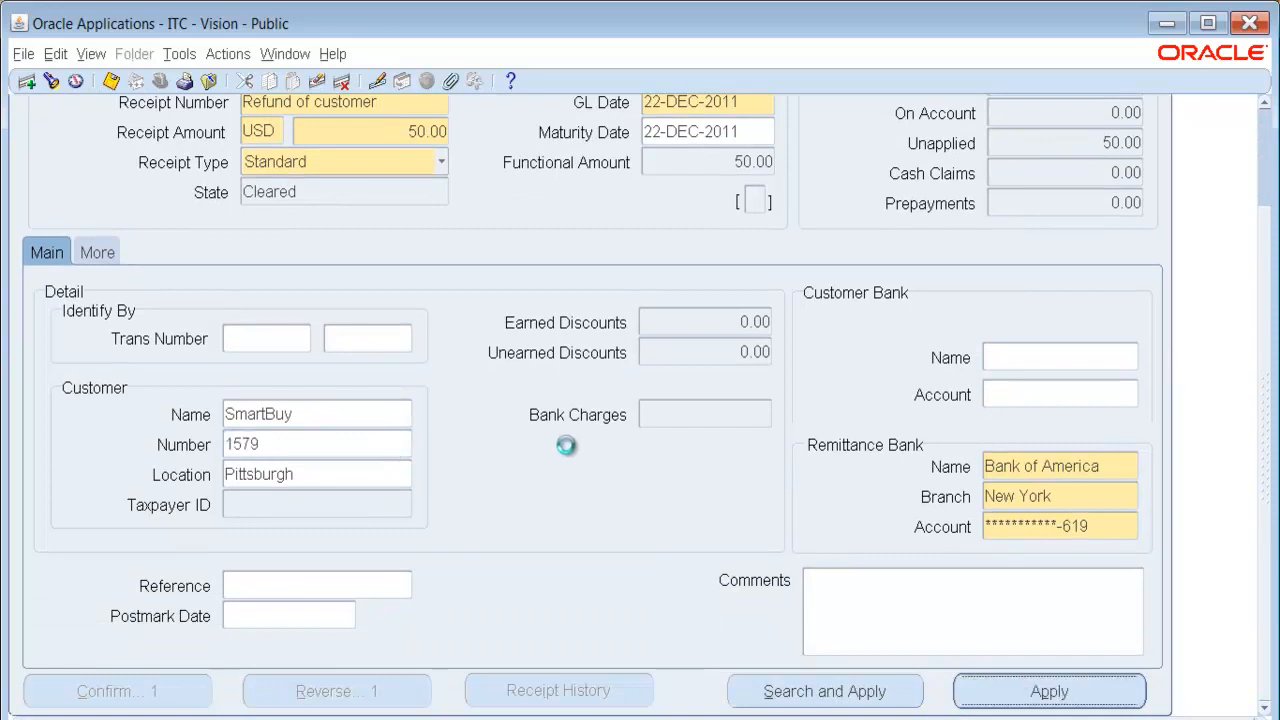
{"action": "left_click", "coordinate": [824, 692]}
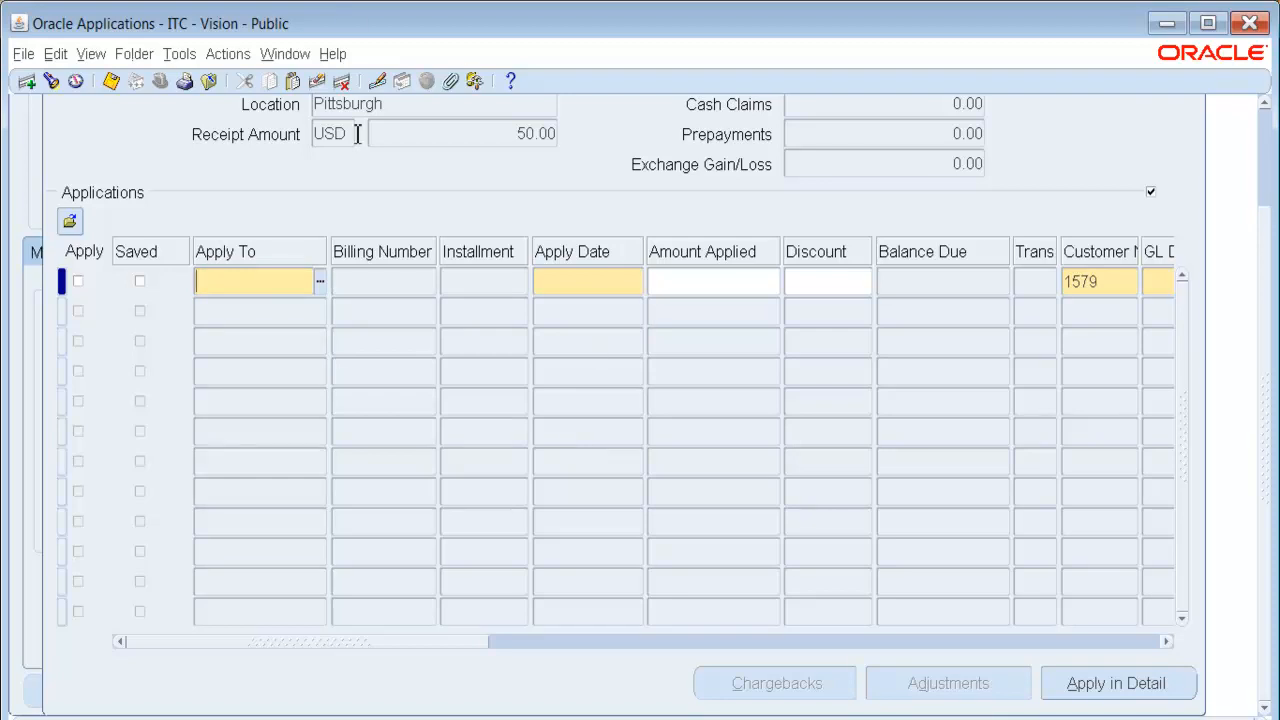
{"action": "left_click", "coordinate": [320, 280]}
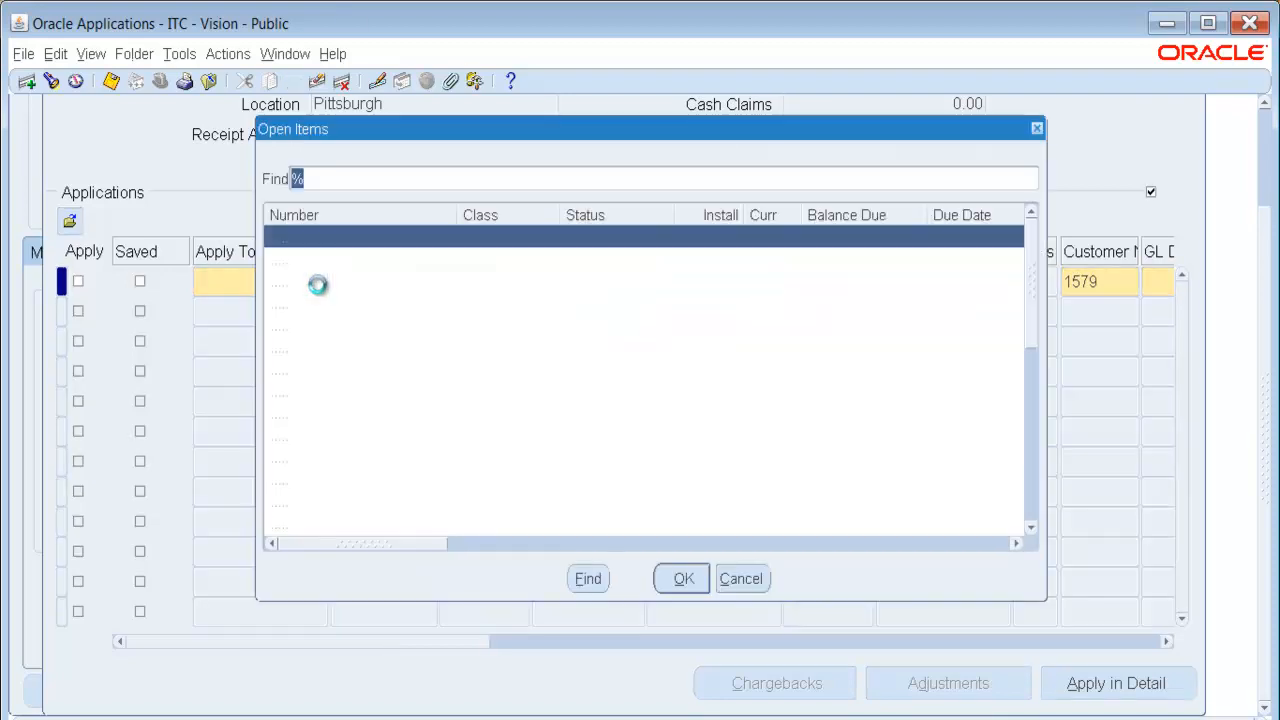
{"action": "left_click", "coordinate": [588, 578]}
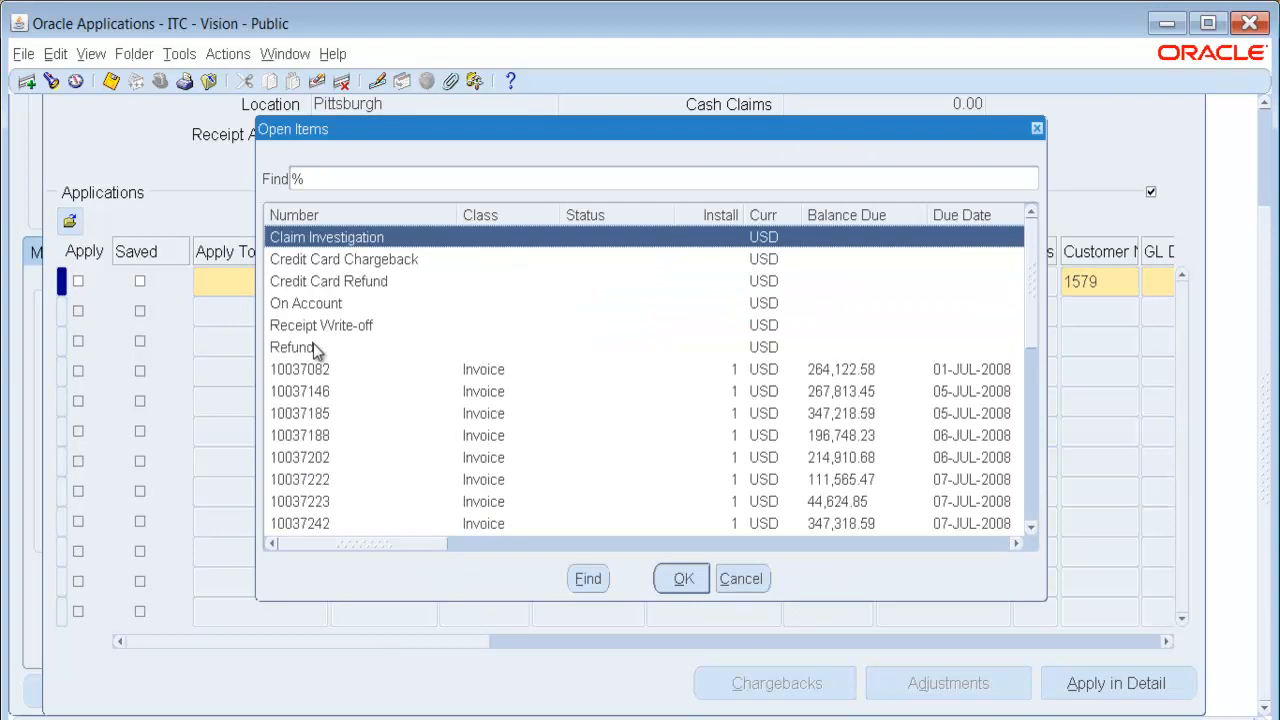
{"action": "left_click", "coordinate": [292, 348]}
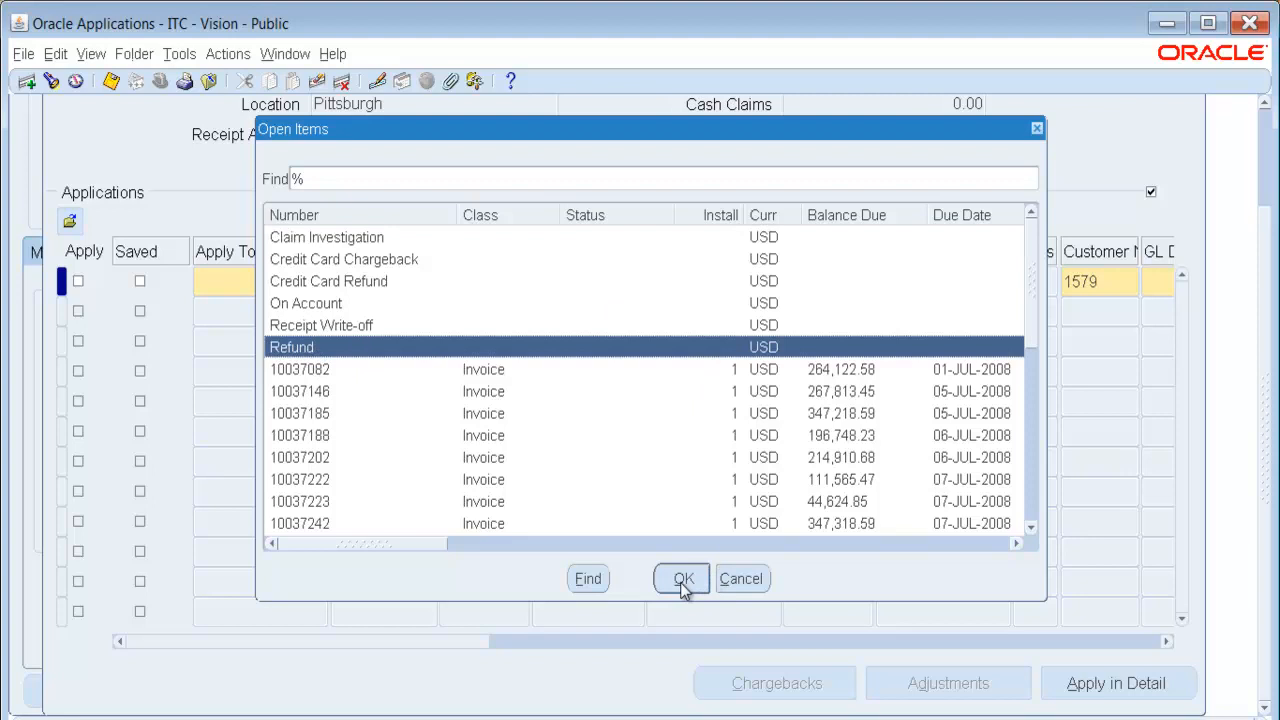
{"action": "left_click", "coordinate": [682, 578]}
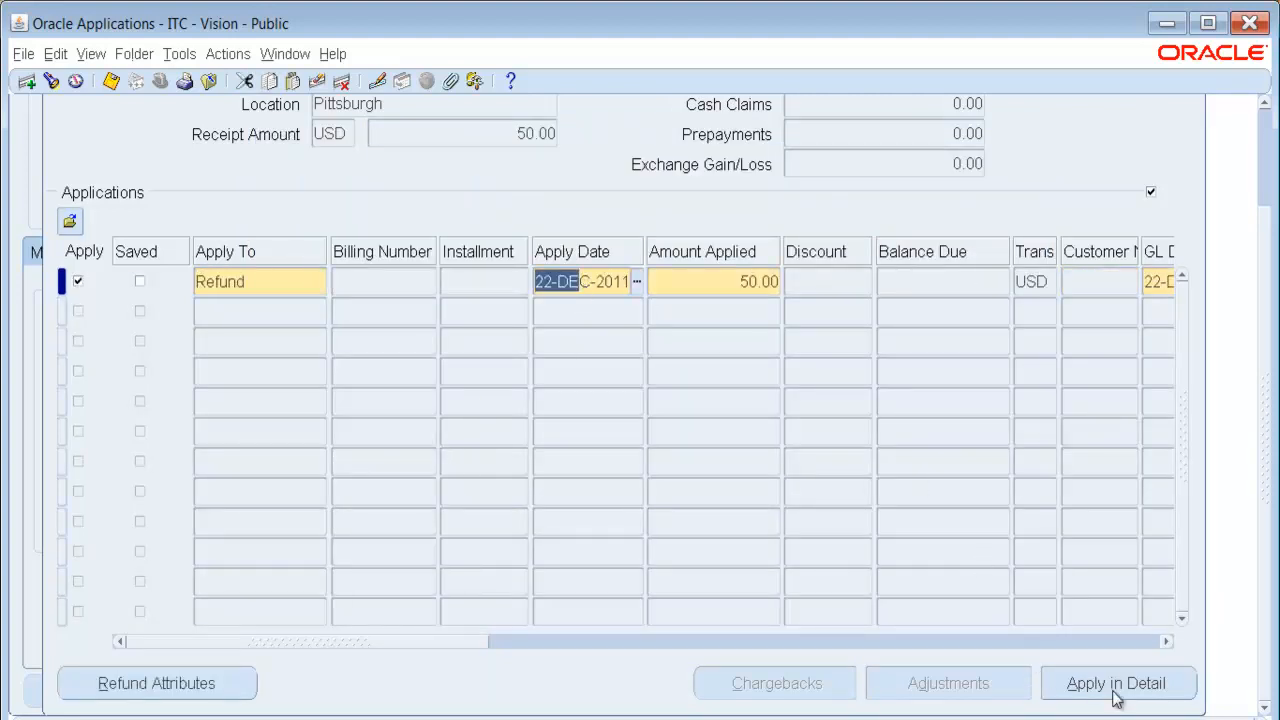
{"action": "mouse_move", "coordinate": [488, 340]}
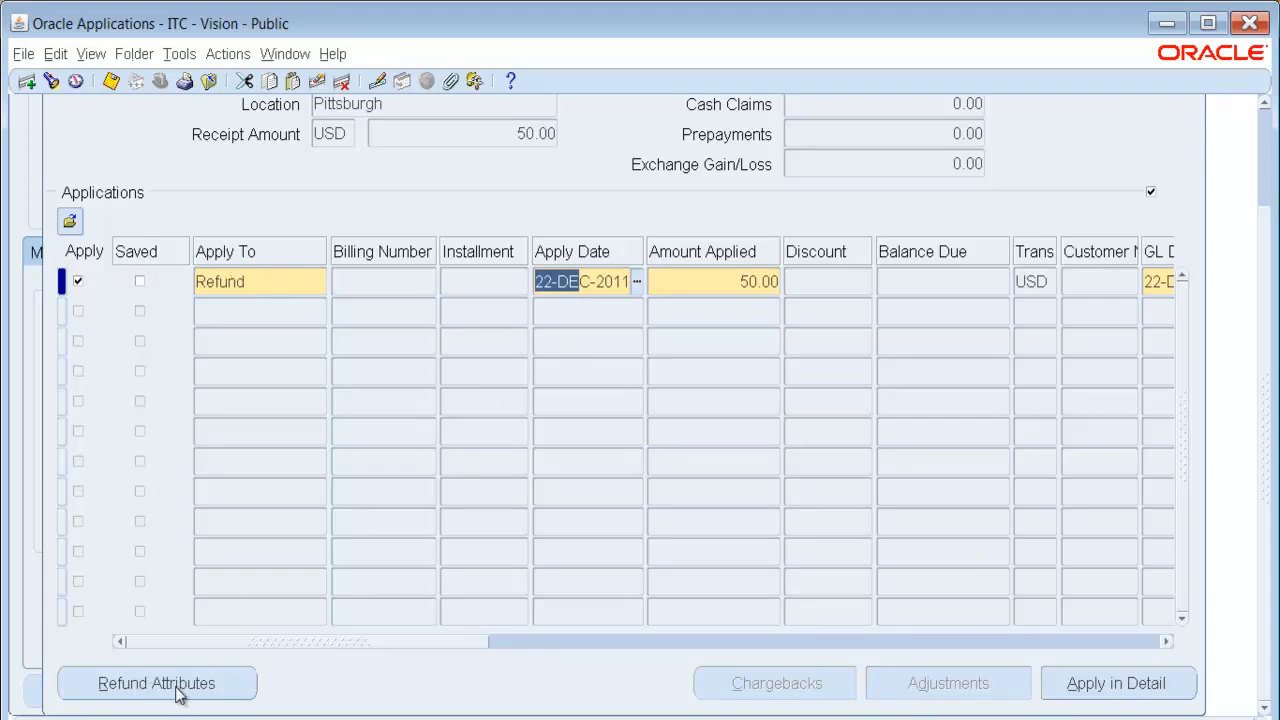
- In Refund Attributes for SmartBuy, set the refund payment method to Check
{"action": "left_click", "coordinate": [156, 684]}
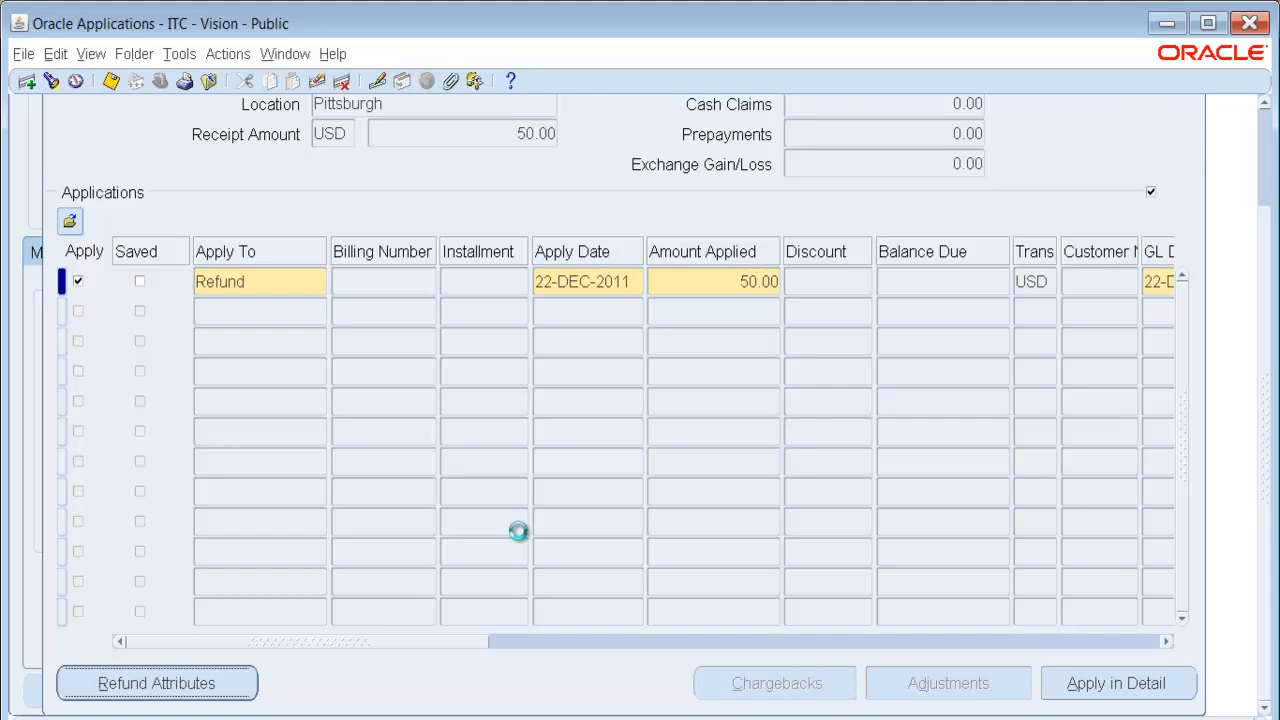
{"action": "left_click", "coordinate": [156, 684]}
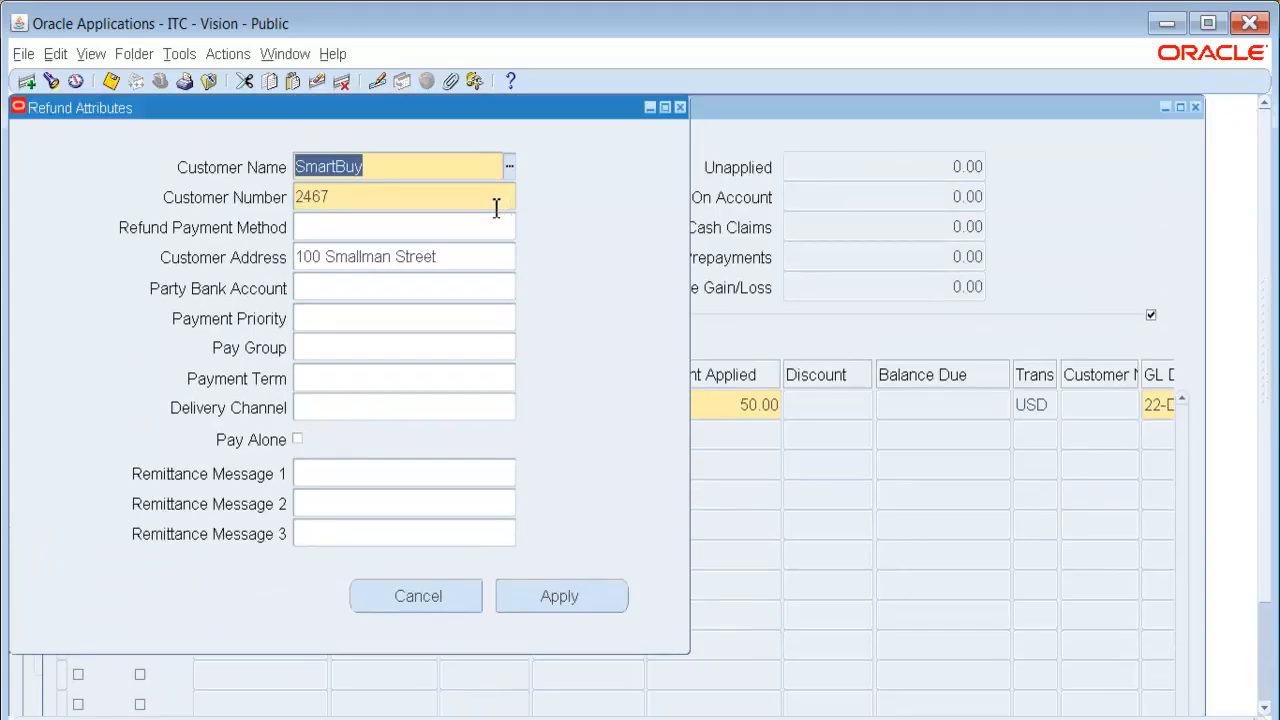
{"action": "left_click", "coordinate": [404, 228]}
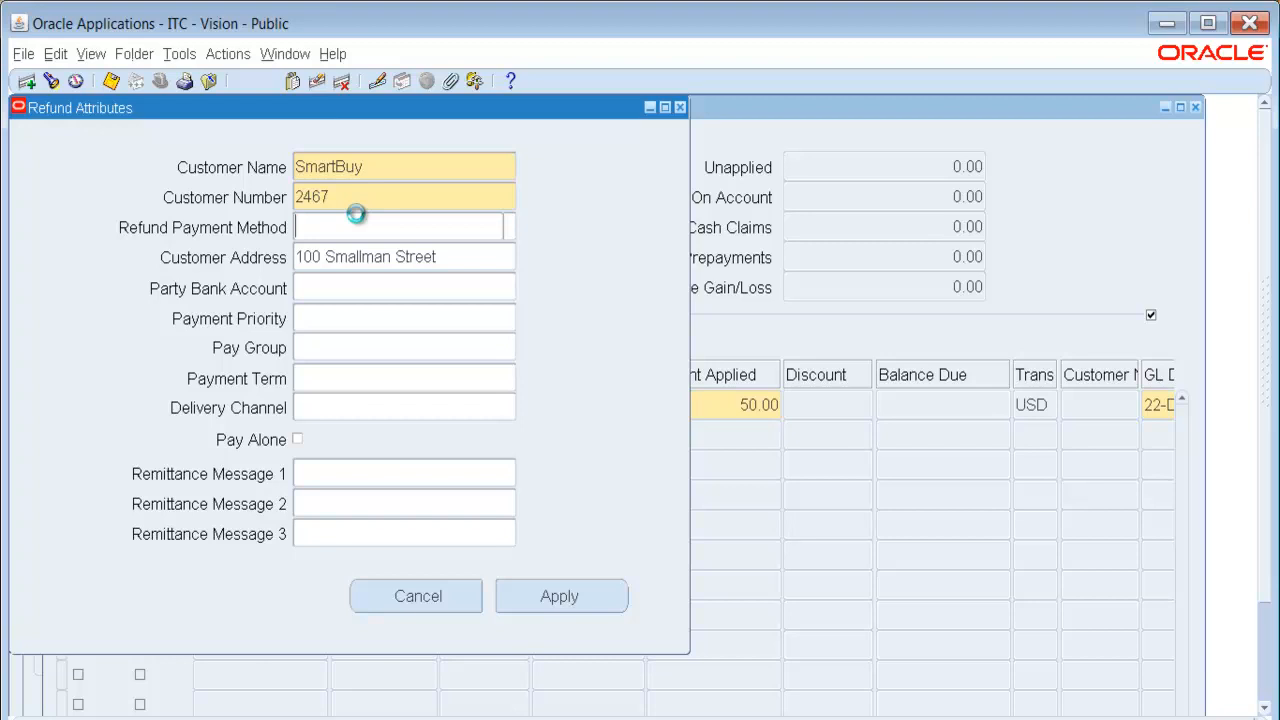
{"action": "type", "text": "ch"}
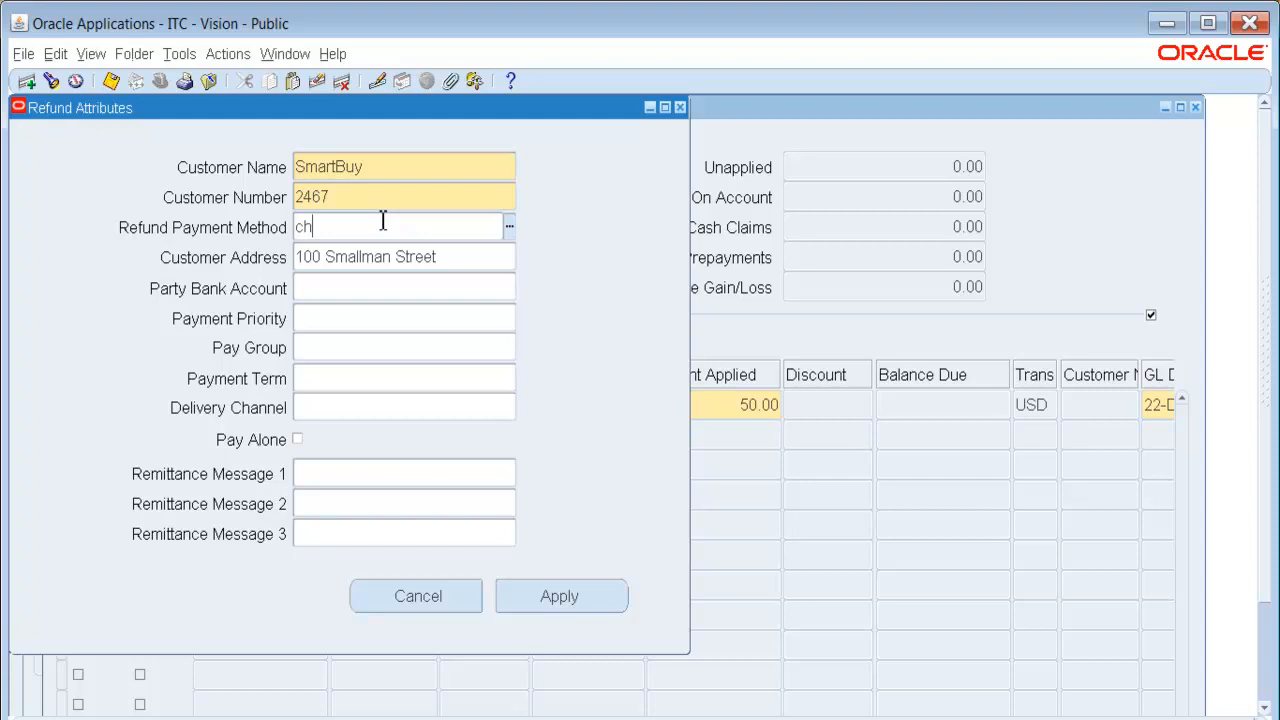
{"action": "key", "text": "Tab"}
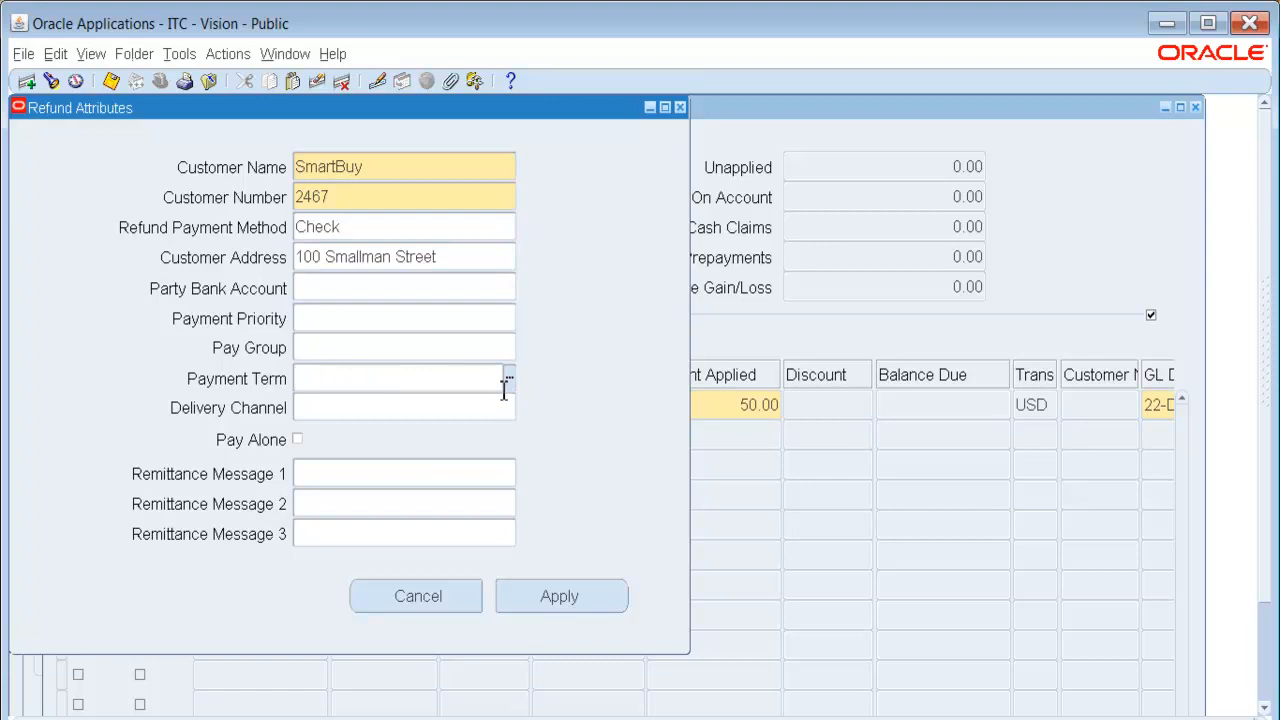
- Choose payment term Immediate (10001) from the list of values
{"action": "left_click", "coordinate": [508, 378]}
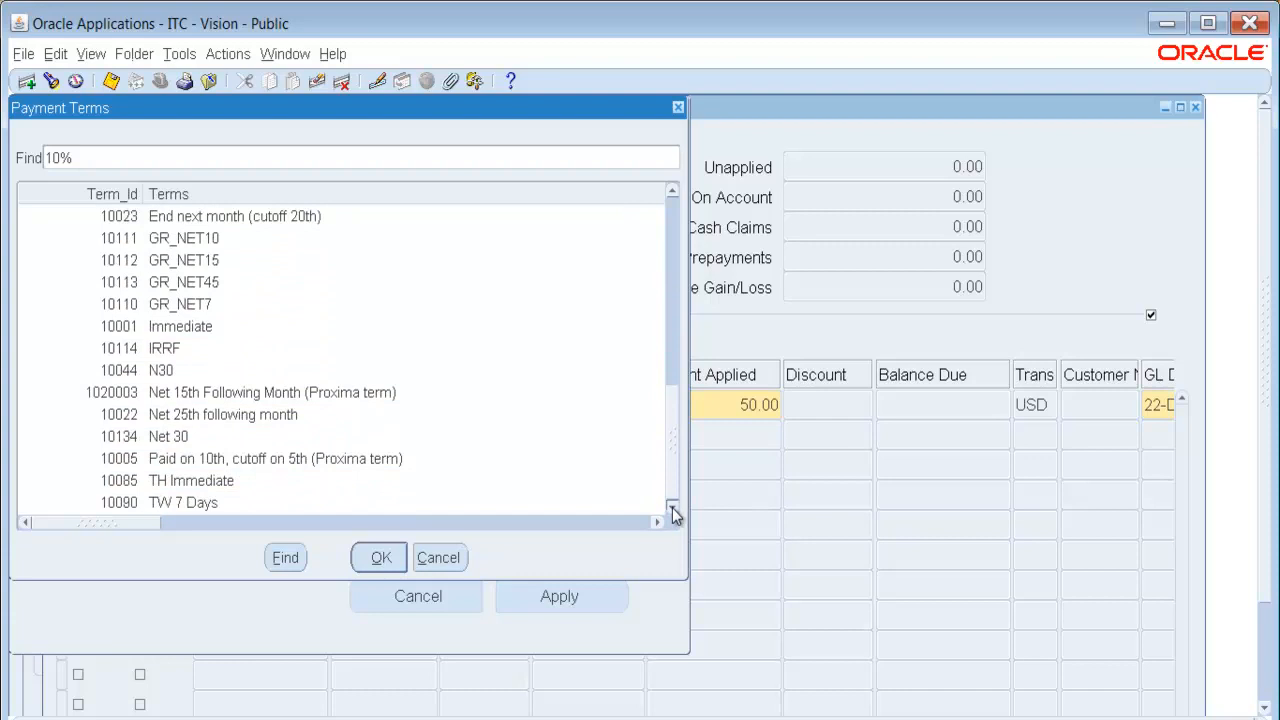
{"action": "mouse_move", "coordinate": [678, 492]}
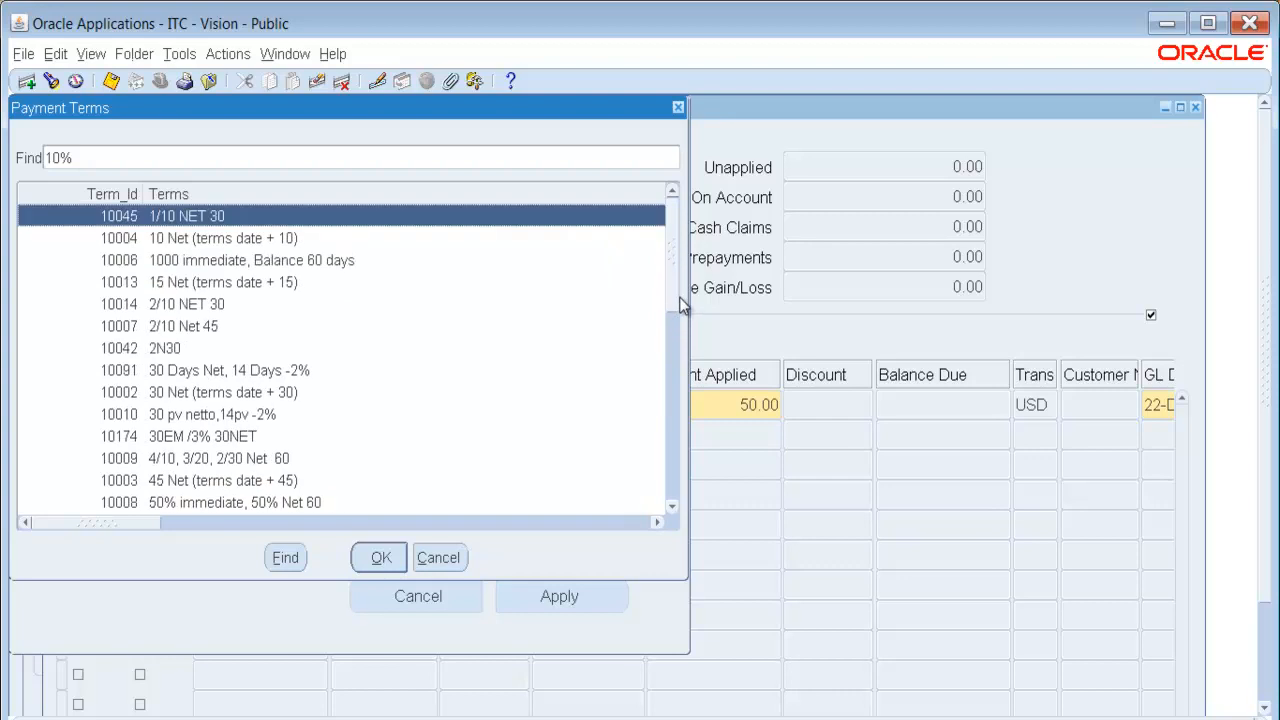
{"action": "mouse_move", "coordinate": [684, 296]}
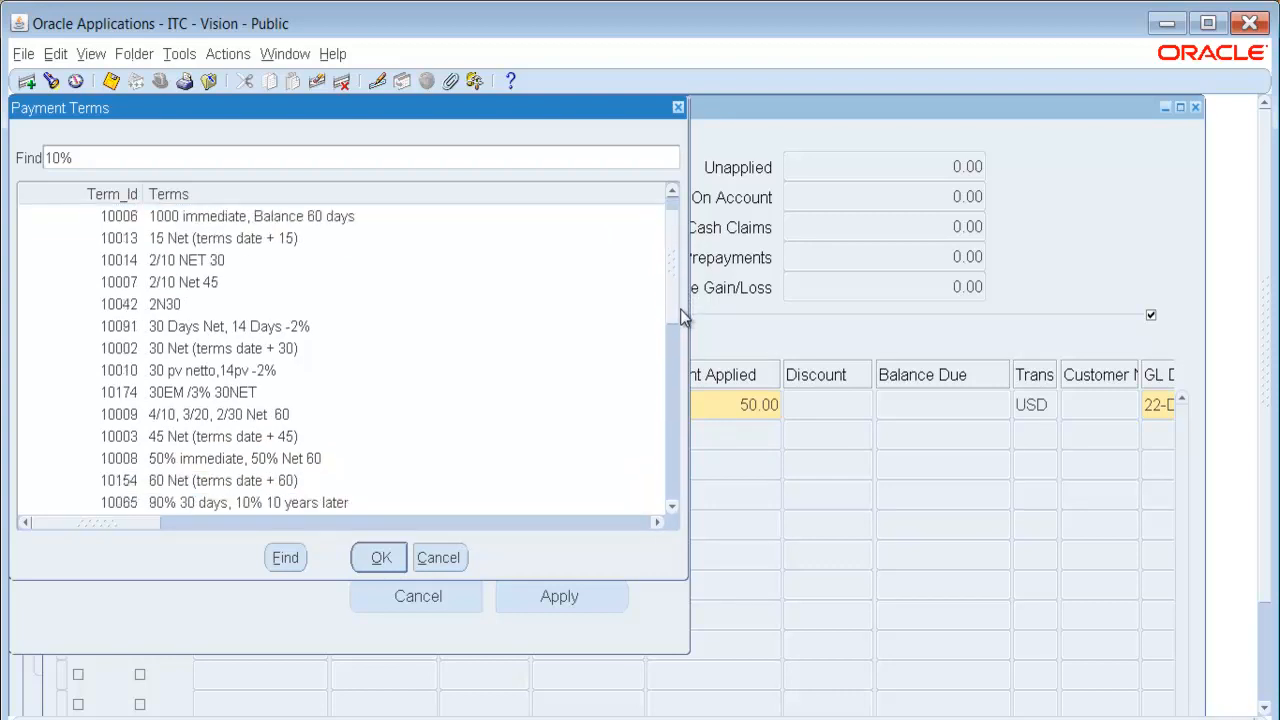
{"action": "scroll", "scroll_direction": "down", "scroll_amount": 3}
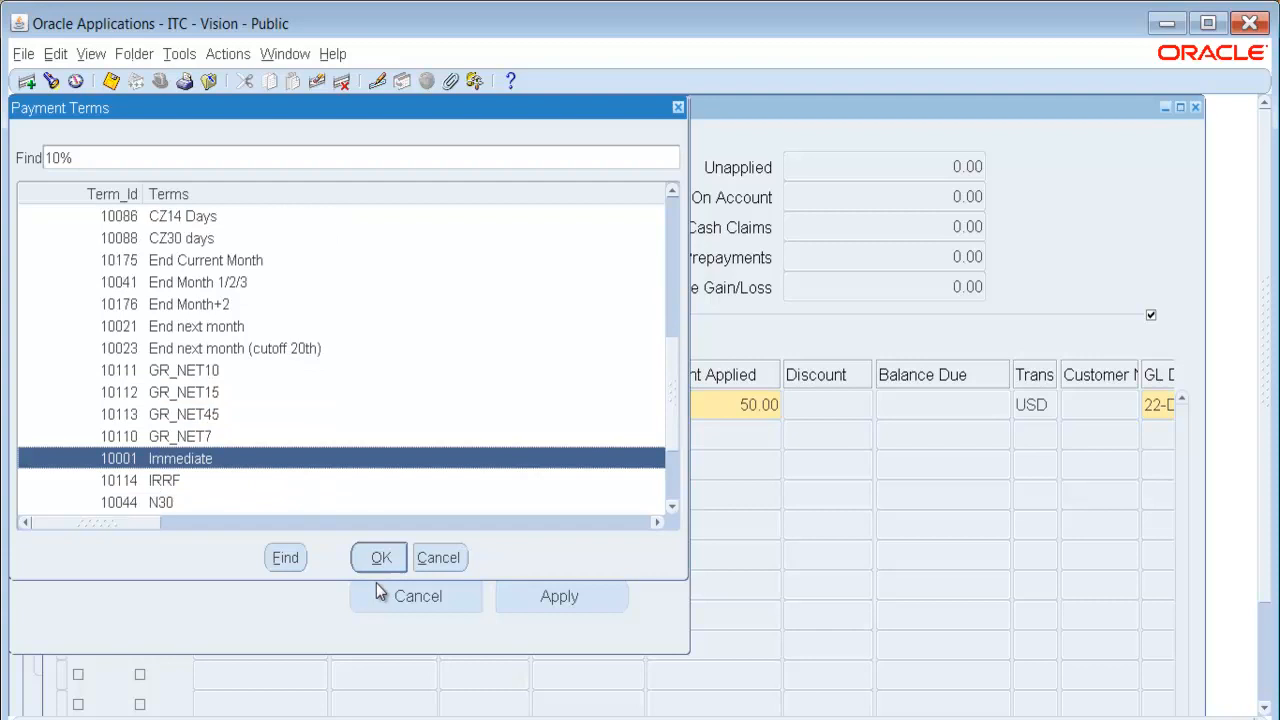
{"action": "left_click", "coordinate": [380, 556]}
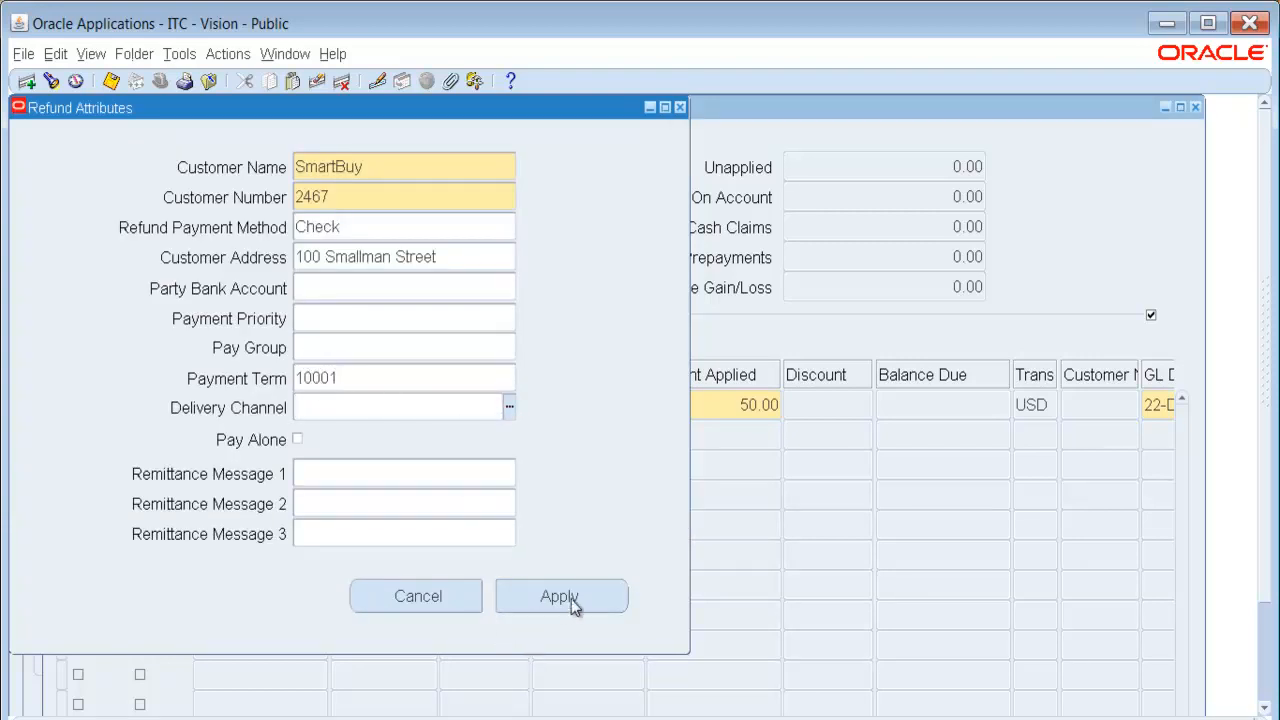
- Apply the refund attributes and save the 50.00 Refund application
{"action": "left_click", "coordinate": [560, 596]}
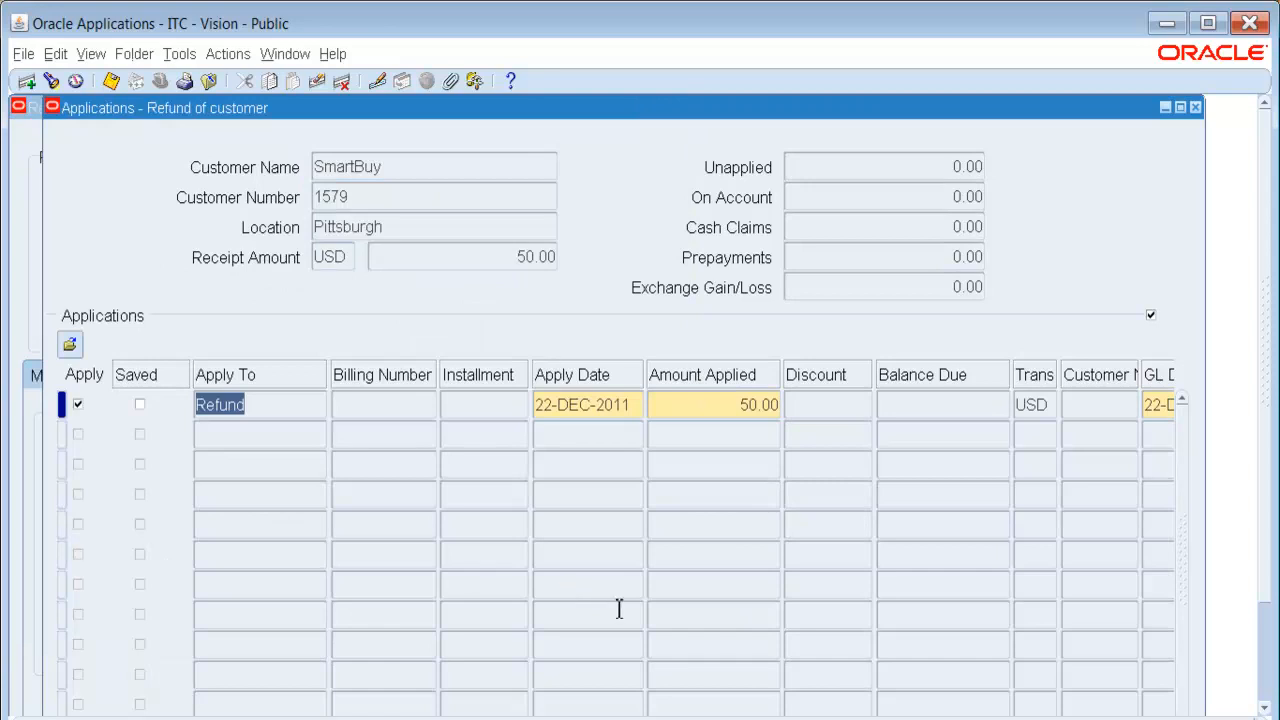
{"action": "scroll", "scroll_direction": "down", "scroll_amount": 3}
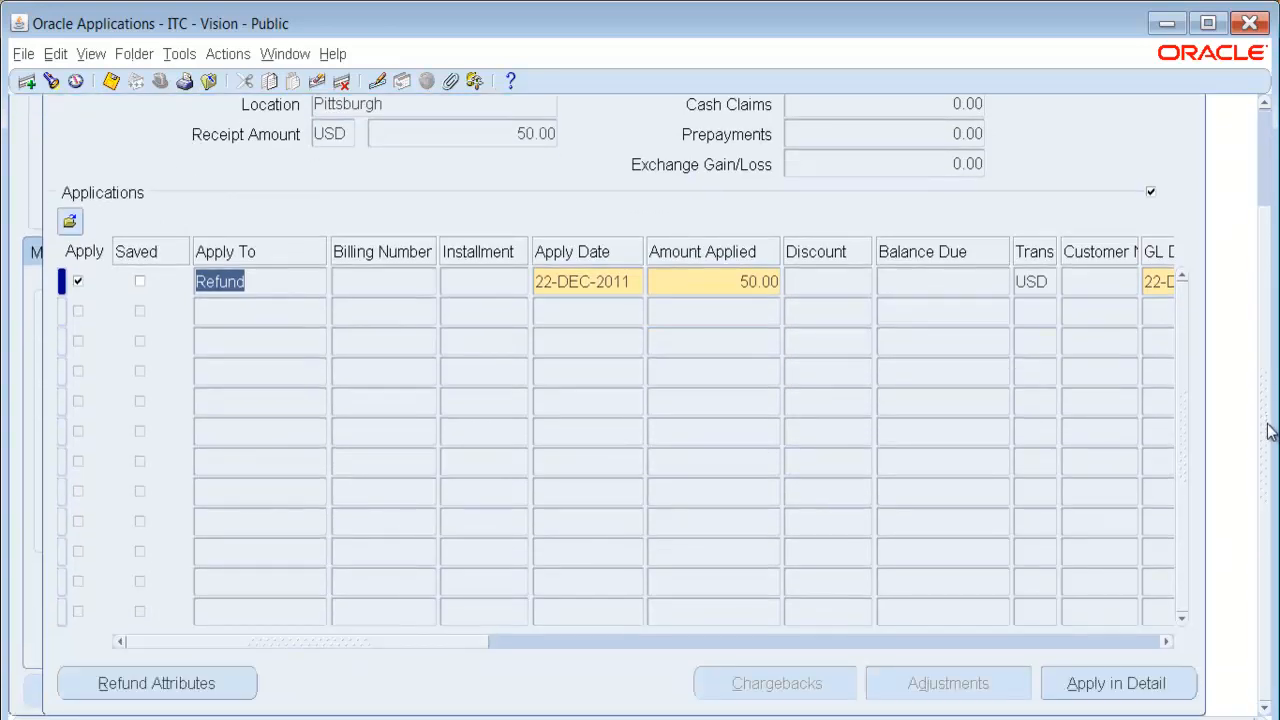
{"action": "mouse_move", "coordinate": [1038, 664]}
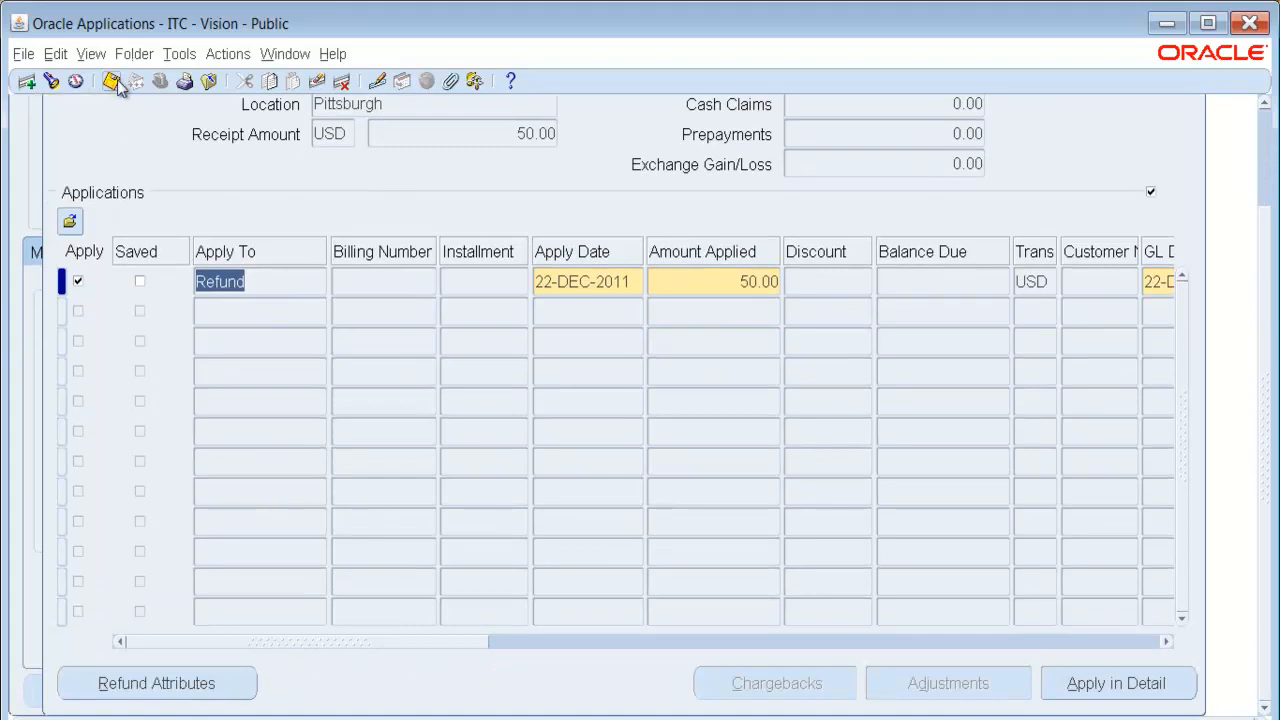
{"action": "mouse_move", "coordinate": [112, 80]}
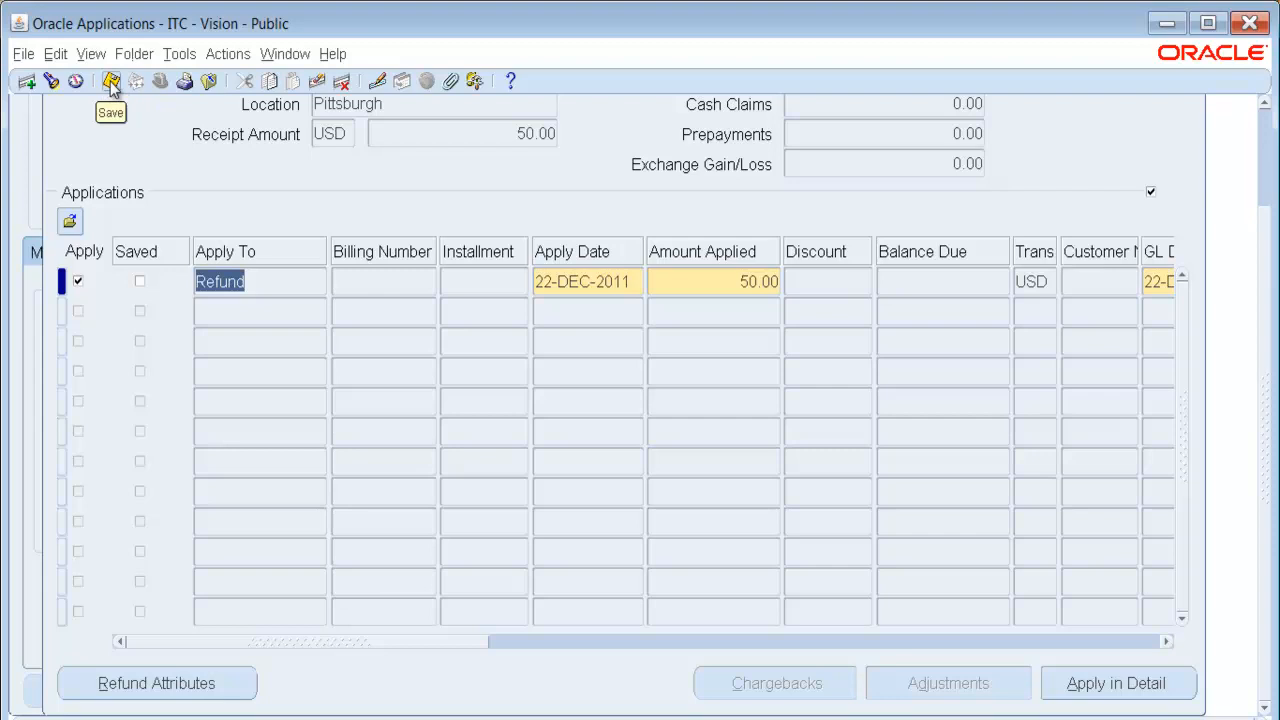
{"action": "left_click", "coordinate": [112, 82]}
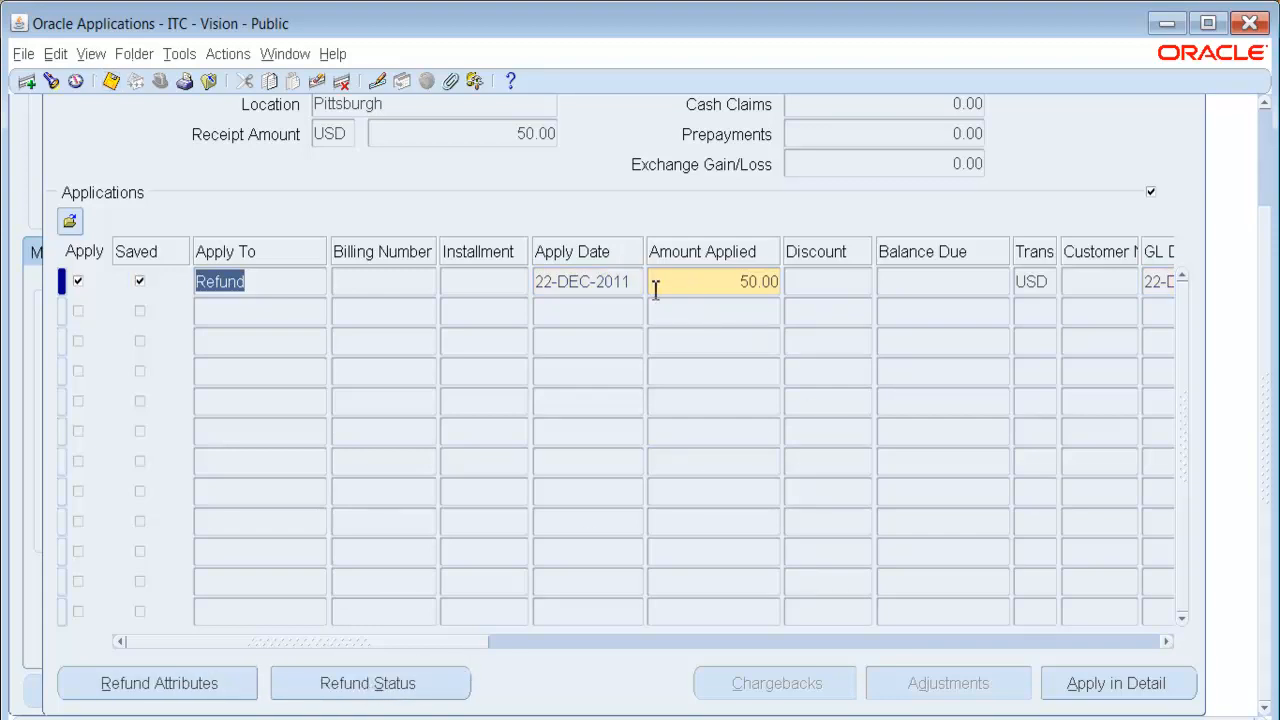
{"action": "mouse_move", "coordinate": [662, 300]}
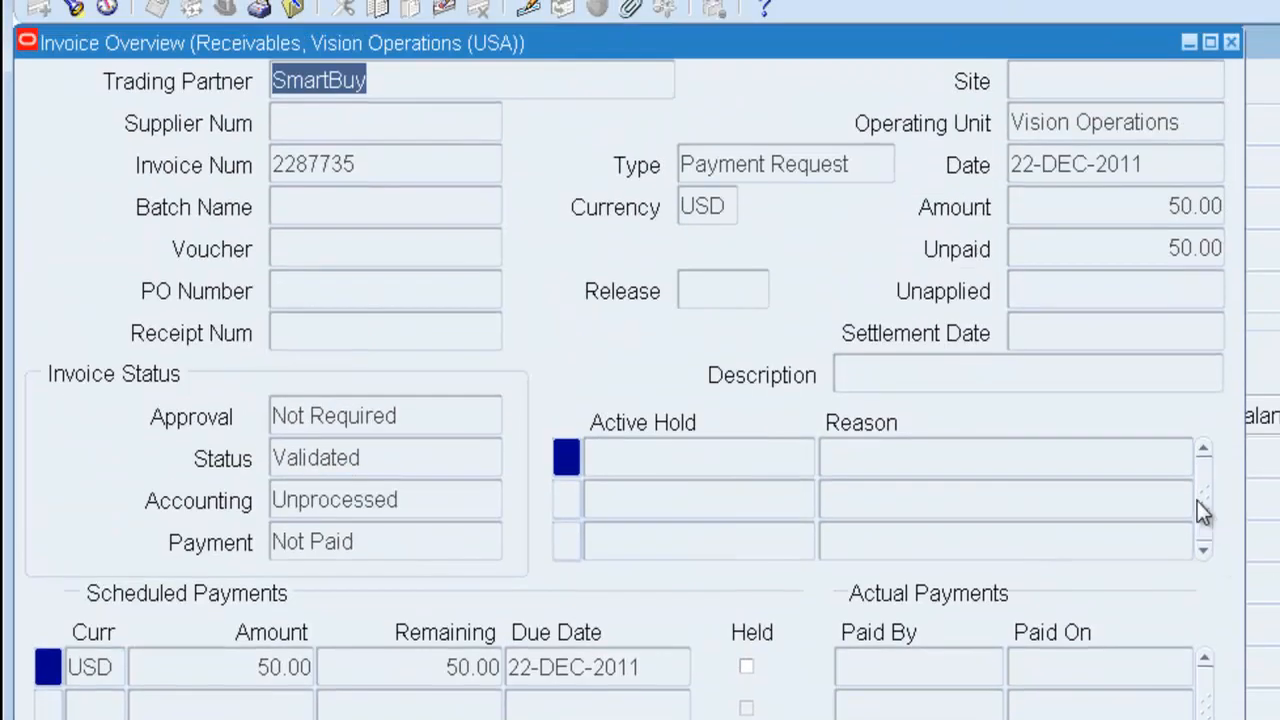
{"action": "mouse_move", "coordinate": [1220, 532]}
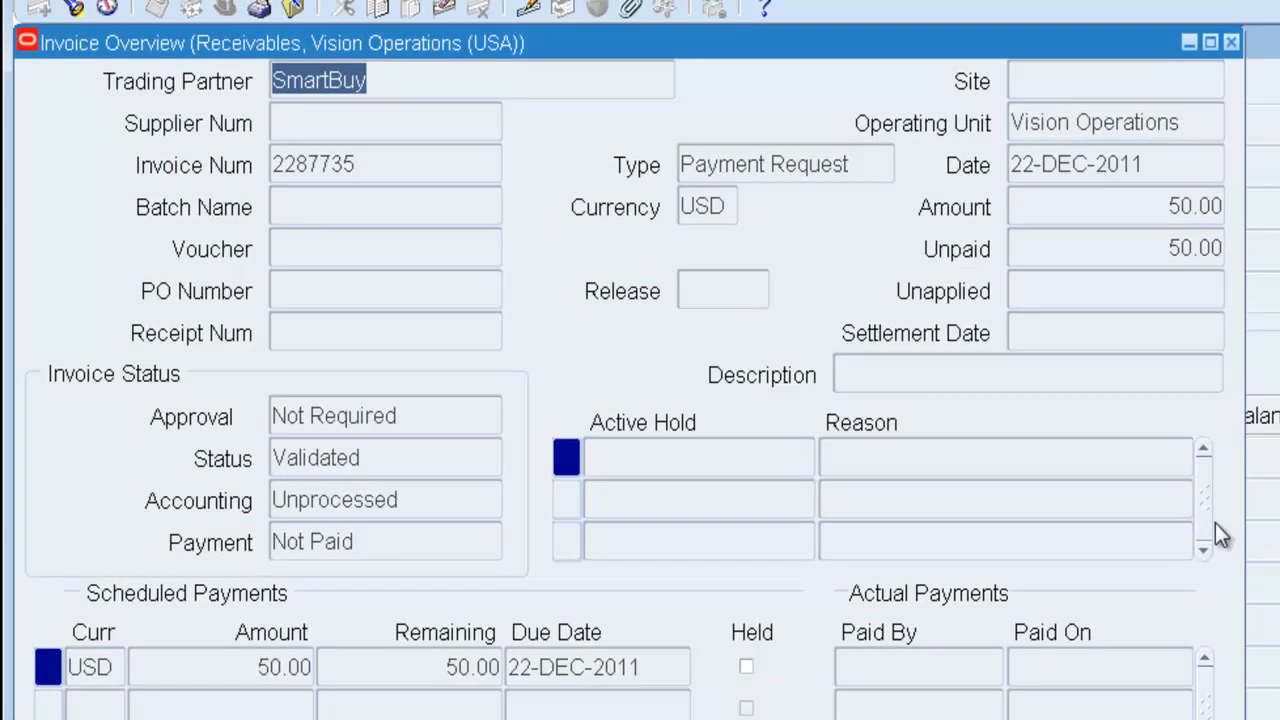
{"action": "mouse_move", "coordinate": [408, 196]}
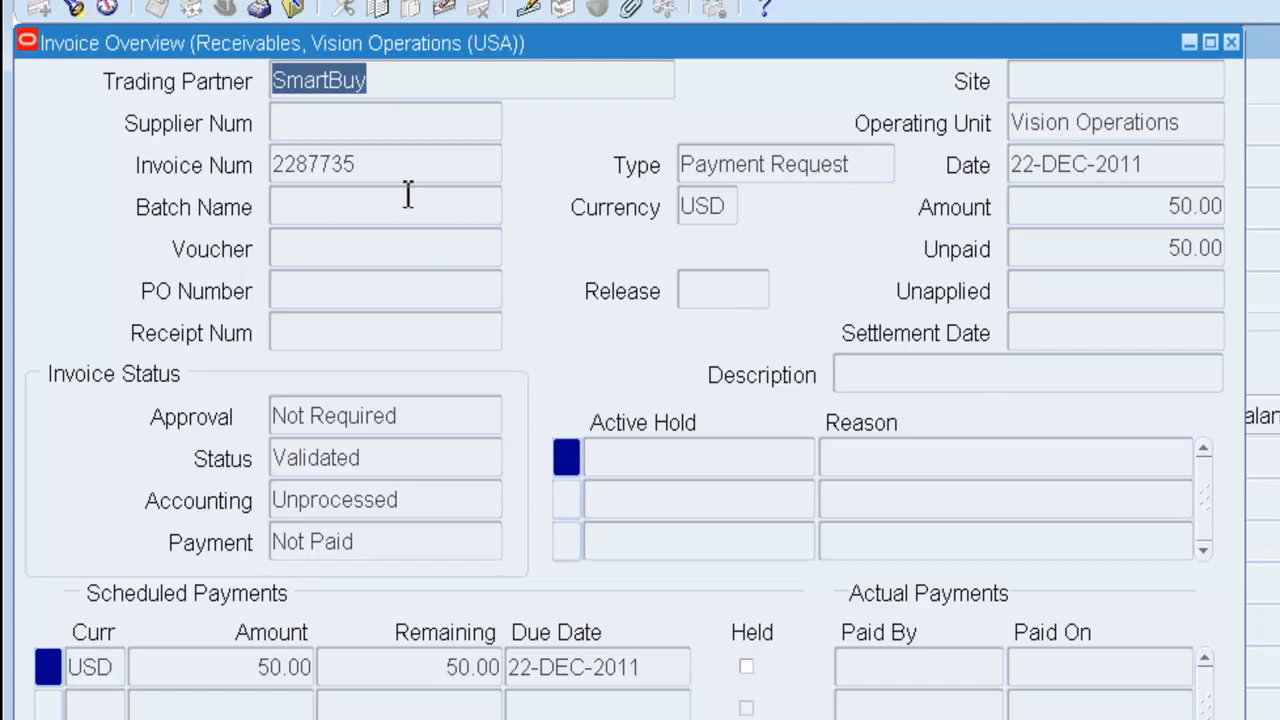
{"action": "mouse_move", "coordinate": [396, 82]}
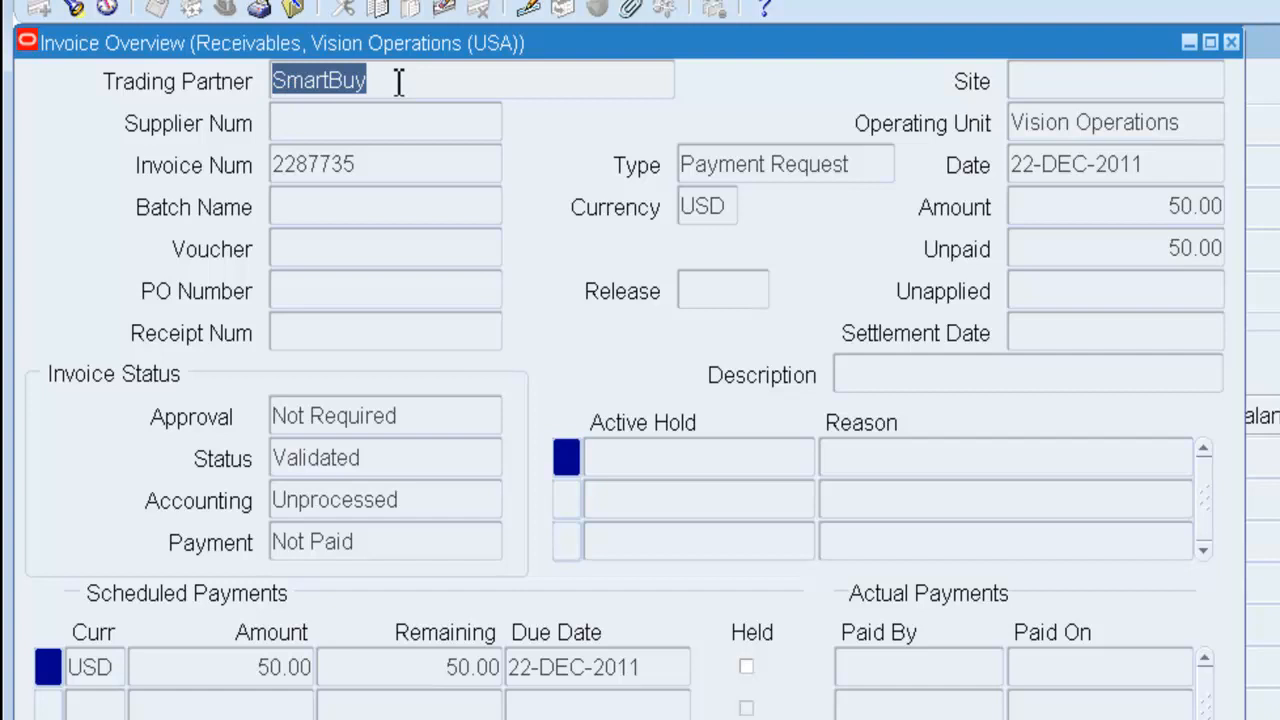
- Review payment request invoice 2287735 and its scheduled payment due 22-DEC-2011
{"action": "left_click", "coordinate": [384, 122]}
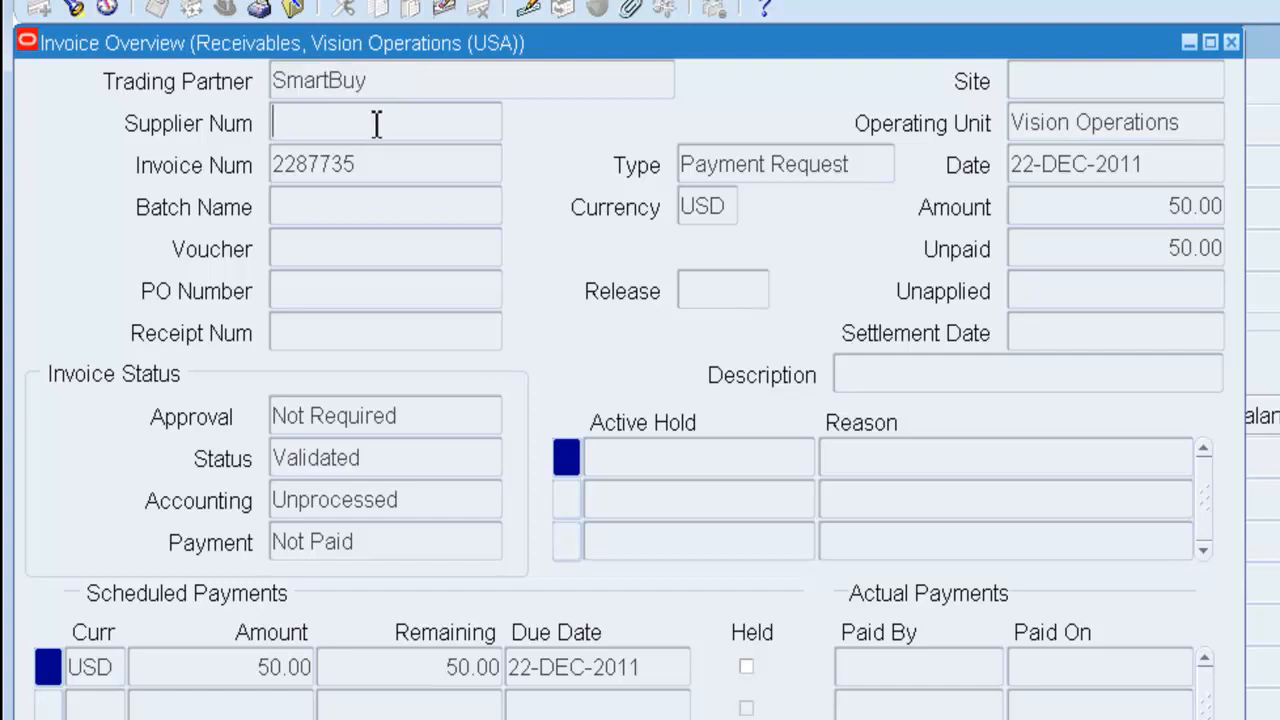
{"action": "mouse_move", "coordinate": [460, 136]}
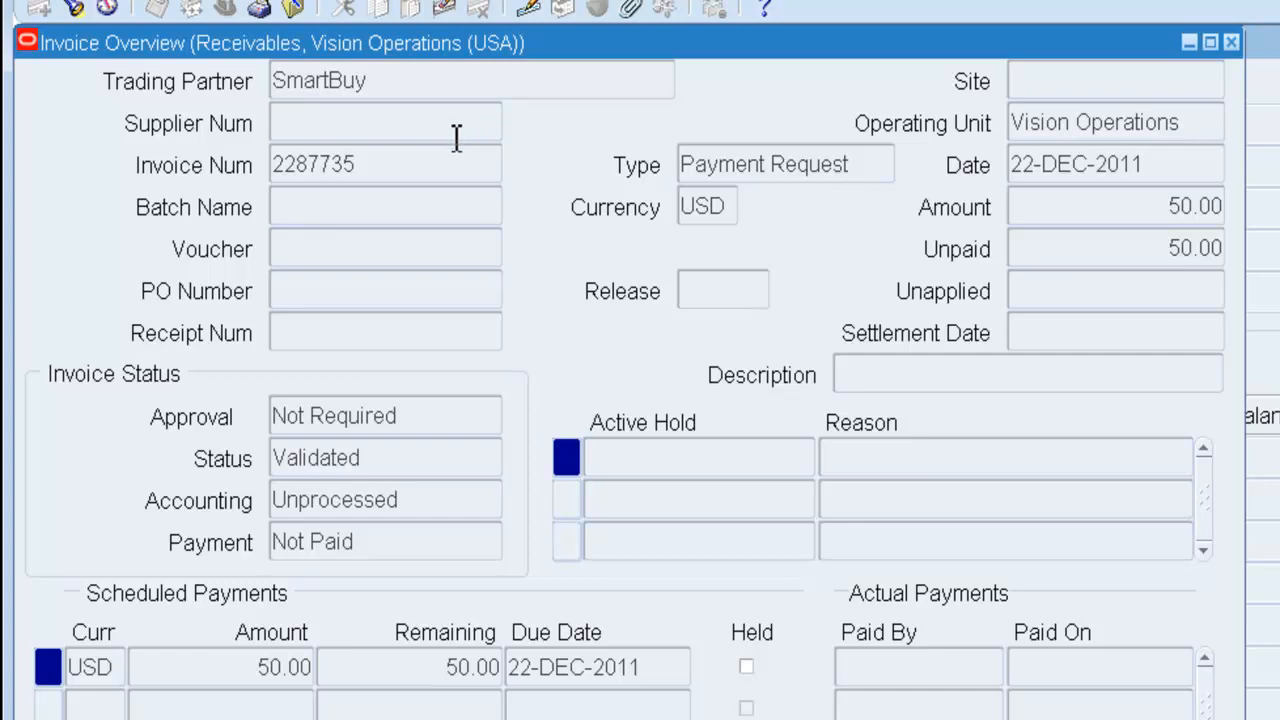
{"action": "mouse_move", "coordinate": [422, 82]}
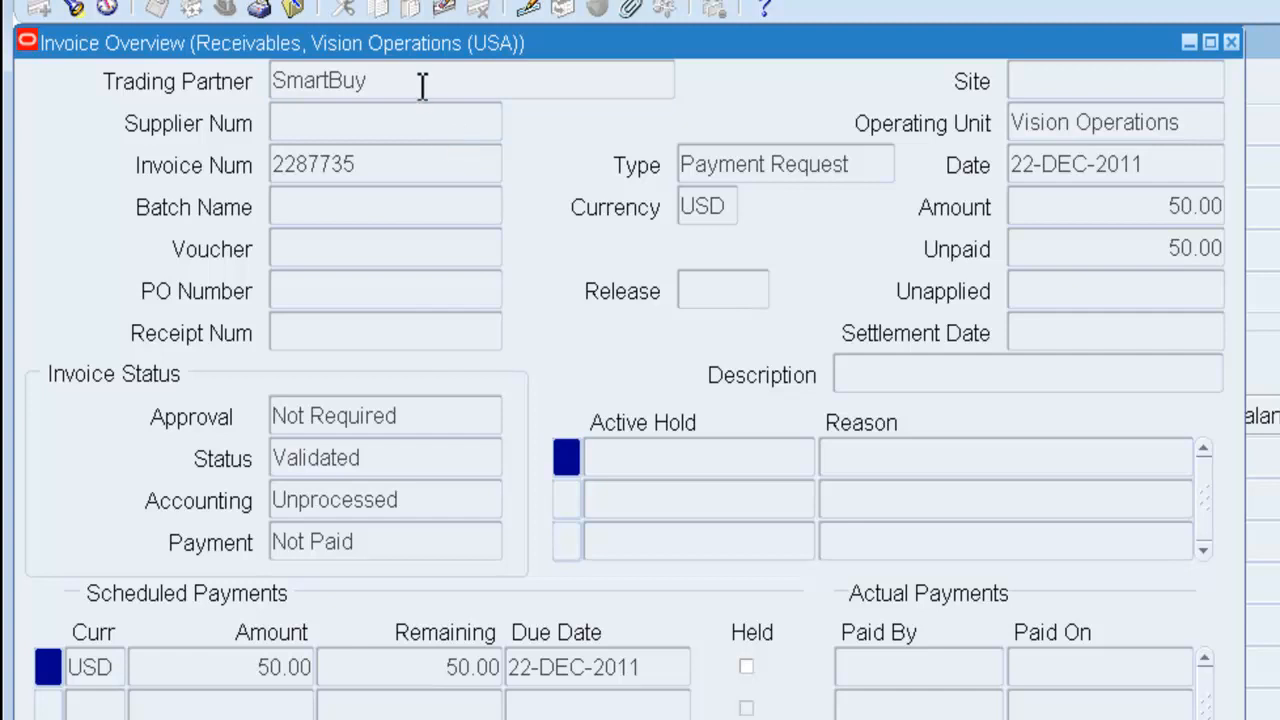
{"action": "triple_click", "coordinate": [312, 164]}
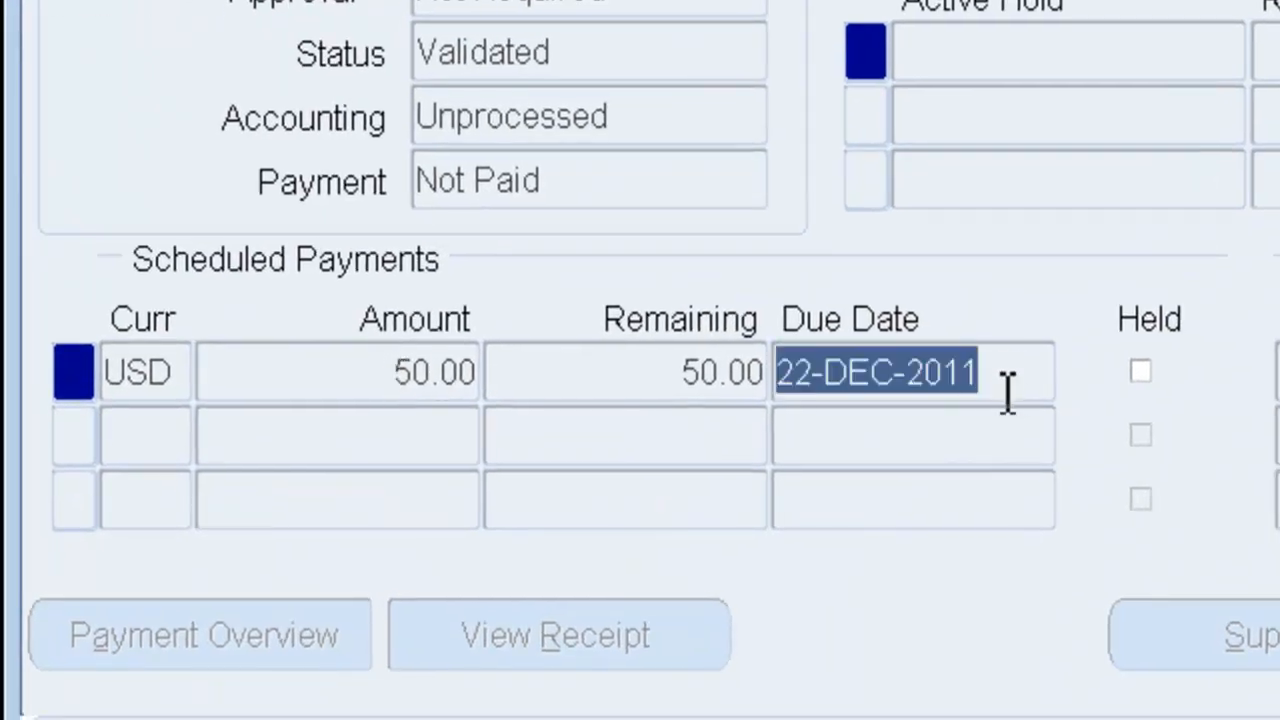
{"action": "mouse_move", "coordinate": [970, 420]}
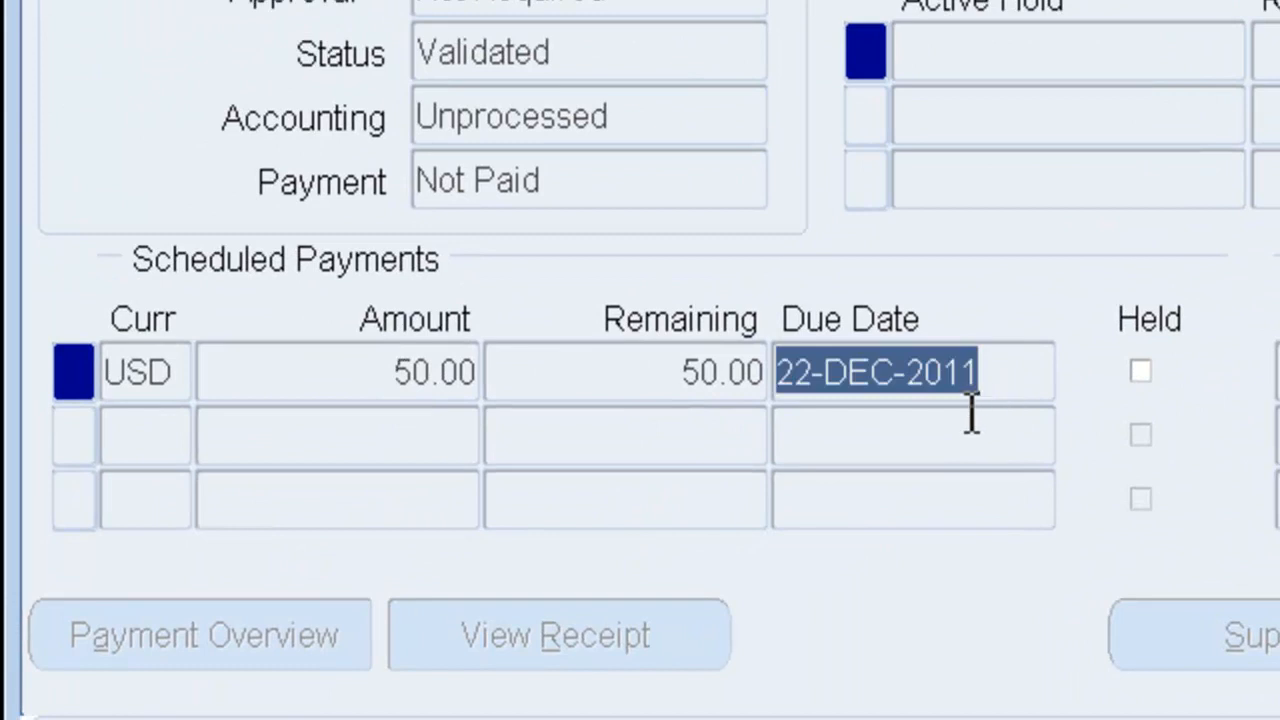